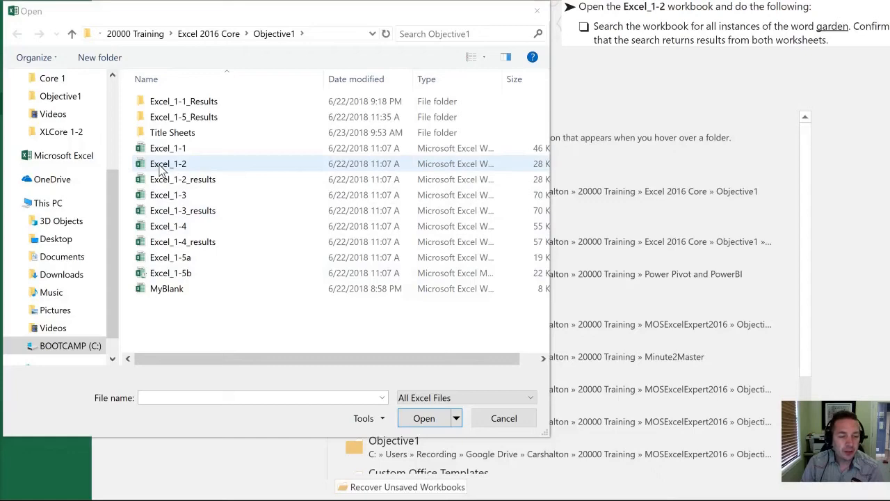
Open the Excel_1-2 workbook from the Objective1 folder
double_click(168, 163)
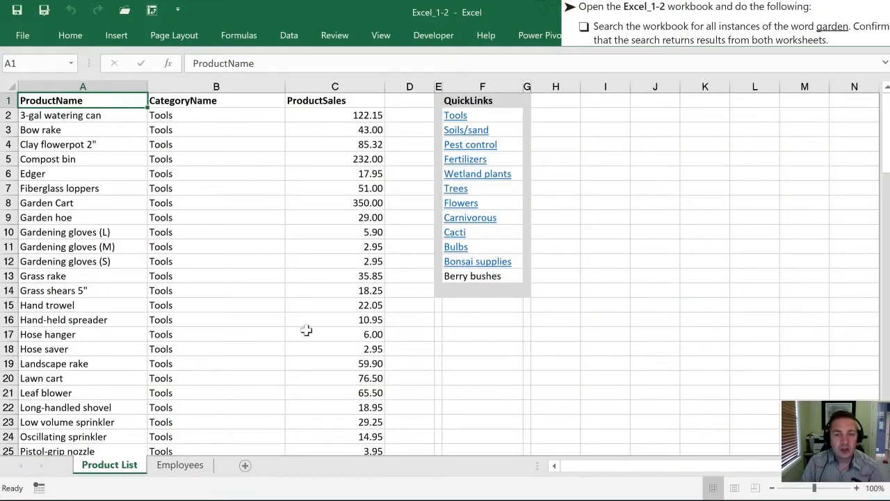
mouse_move(318, 217)
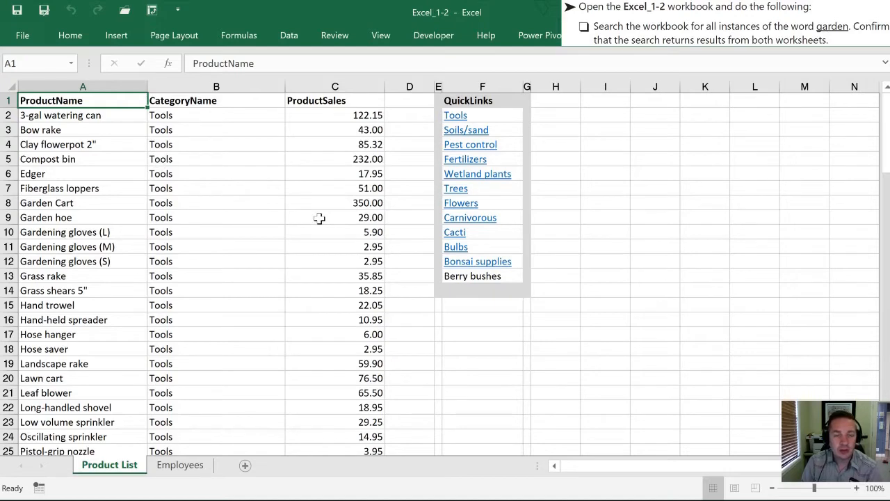
Bring up Find and Replace via Find & Select and Ctrl+F, moved up to reveal the data
click(69, 35)
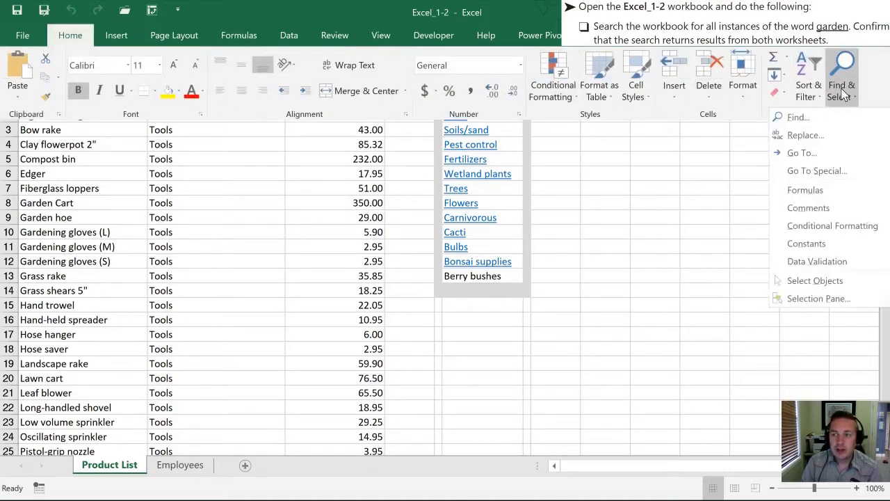
click(799, 116)
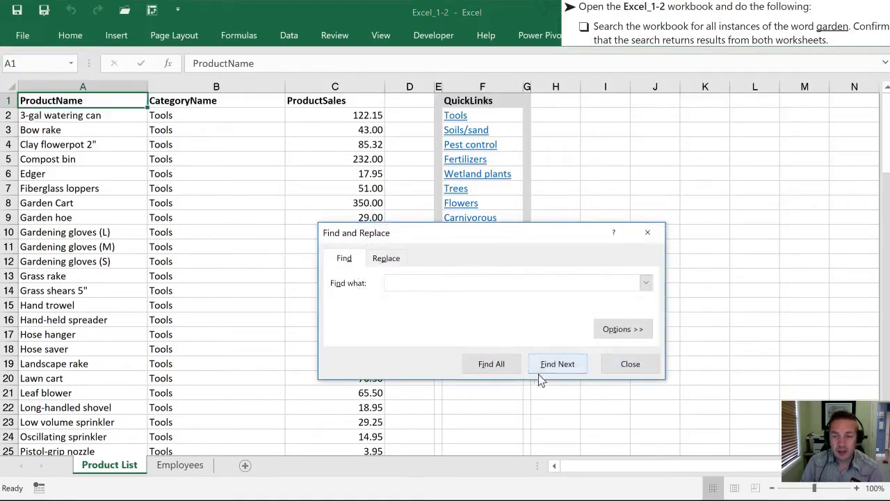
click(630, 364)
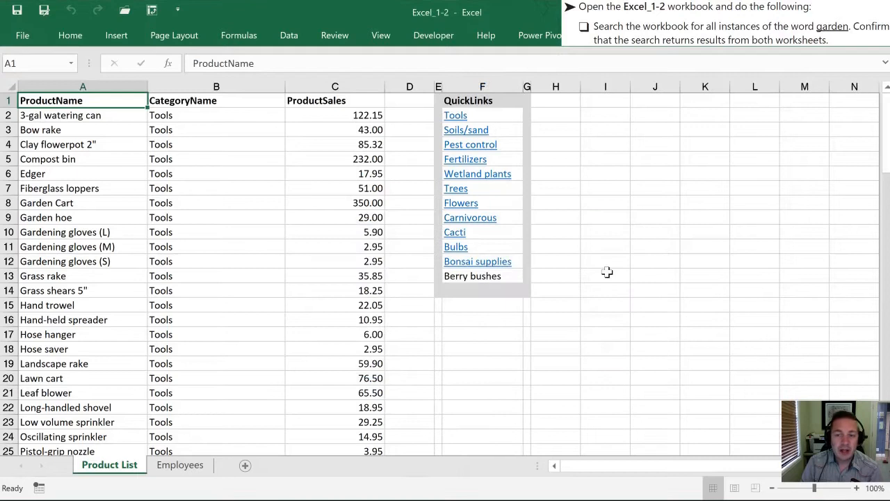
click(605, 275)
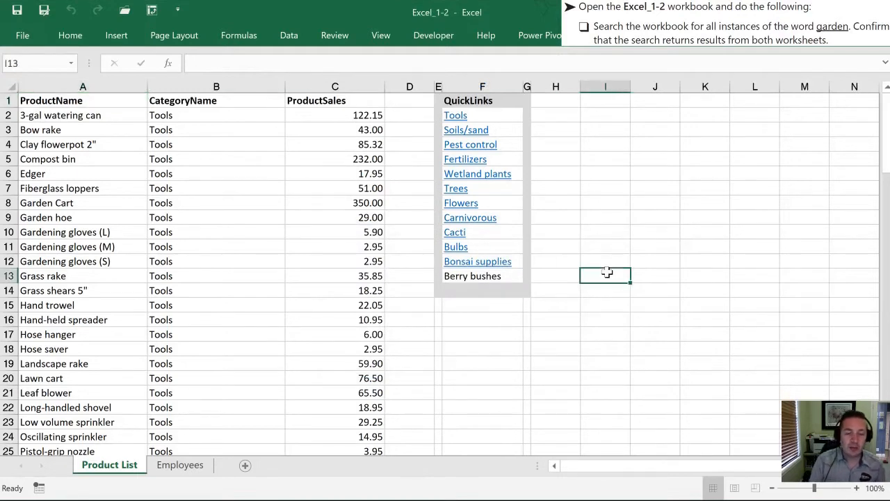
key(Ctrl+f)
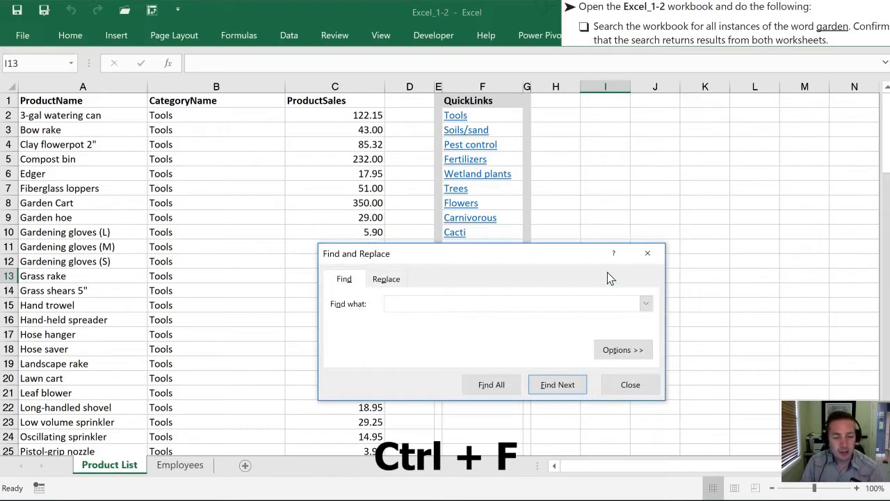
click(512, 303)
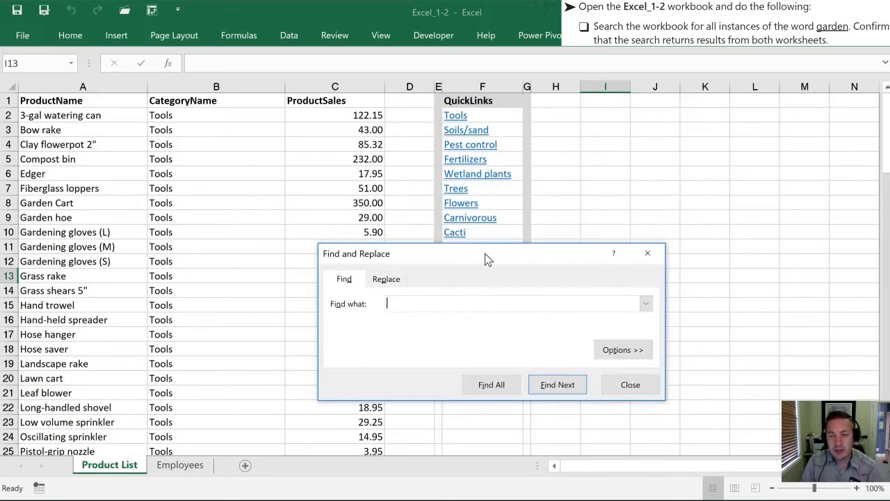
drag(486, 253, 466, 150)
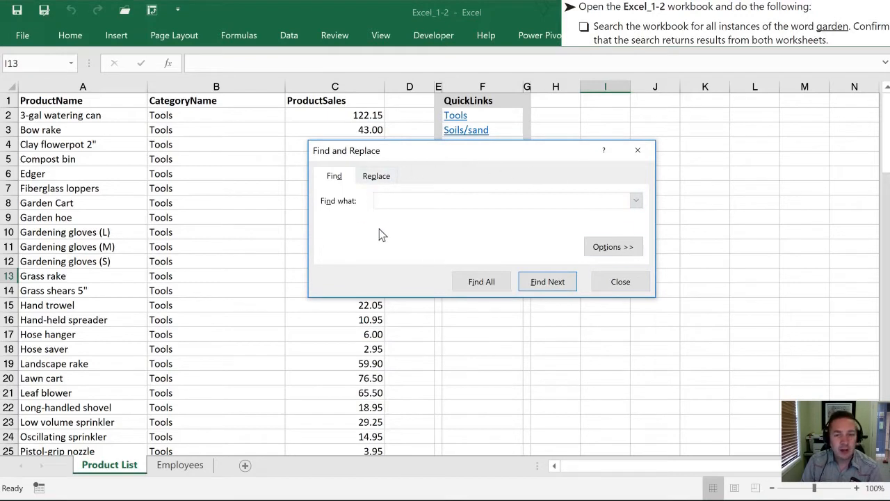
mouse_move(392, 223)
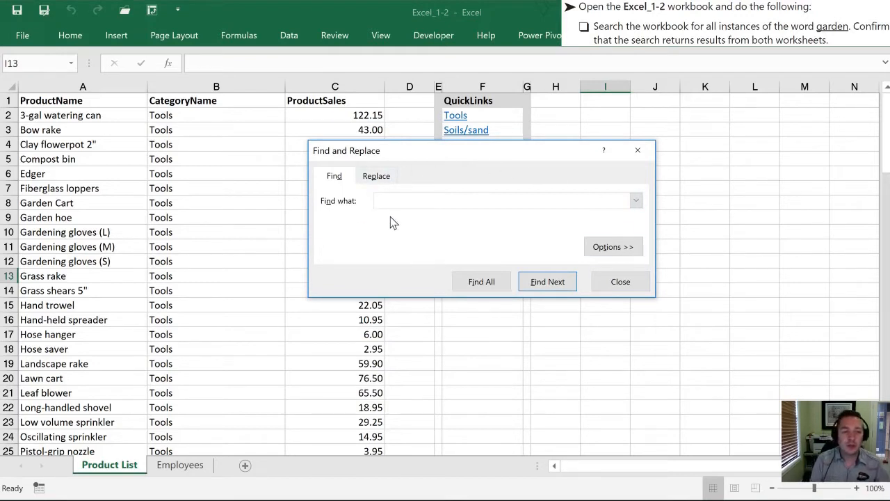
Find All cells containing 'garden', returning 5 matches on the Product List sheet
text(g)
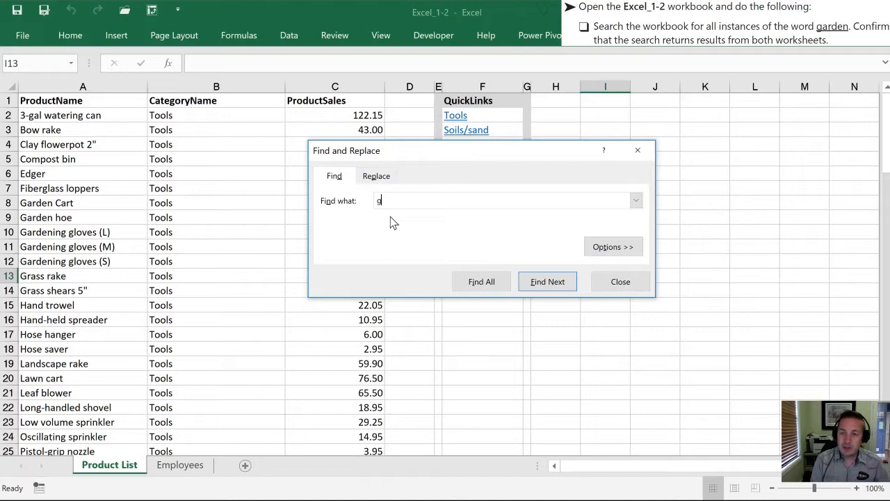
text(ardo)
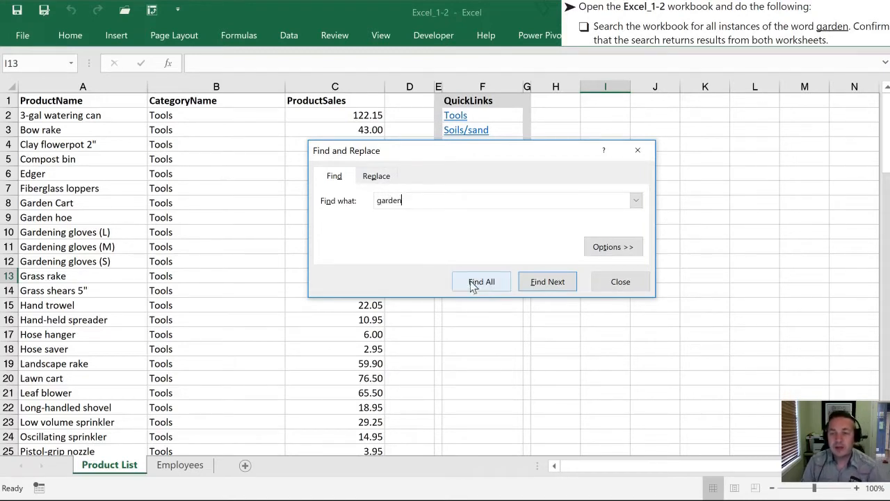
click(481, 281)
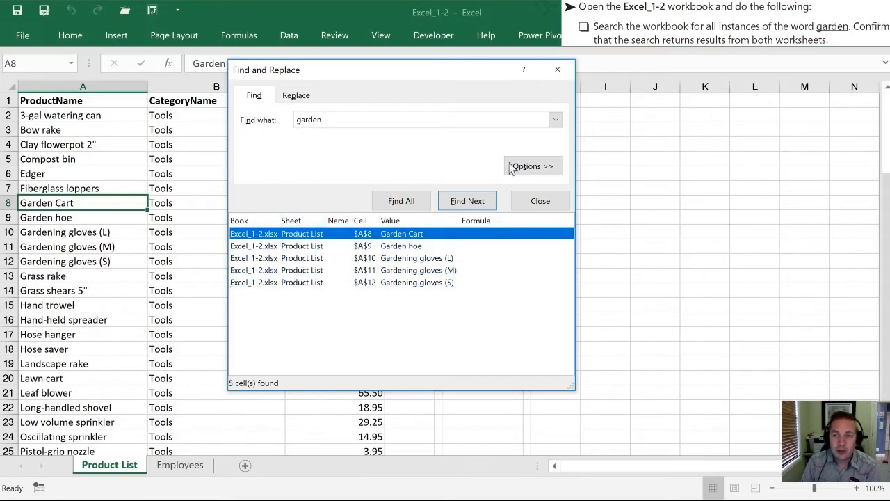
Widen the 'garden' search to the whole workbook, get 11 matches, then close the search
click(531, 166)
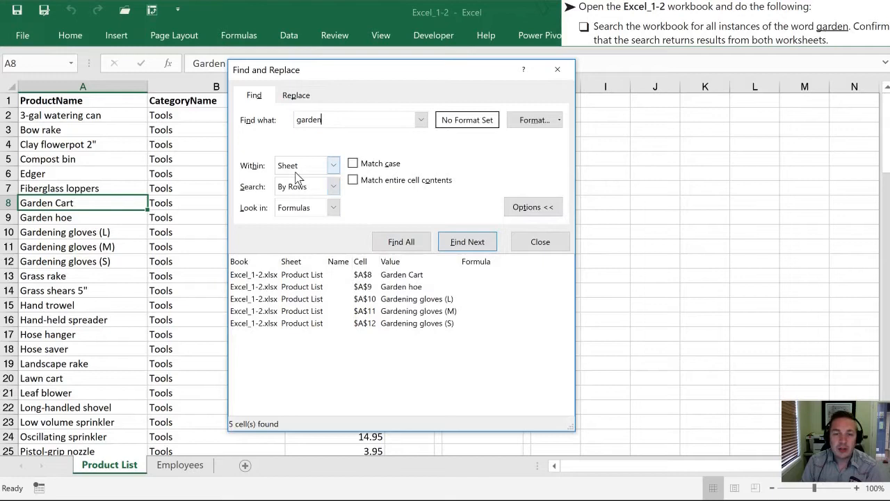
mouse_move(325, 172)
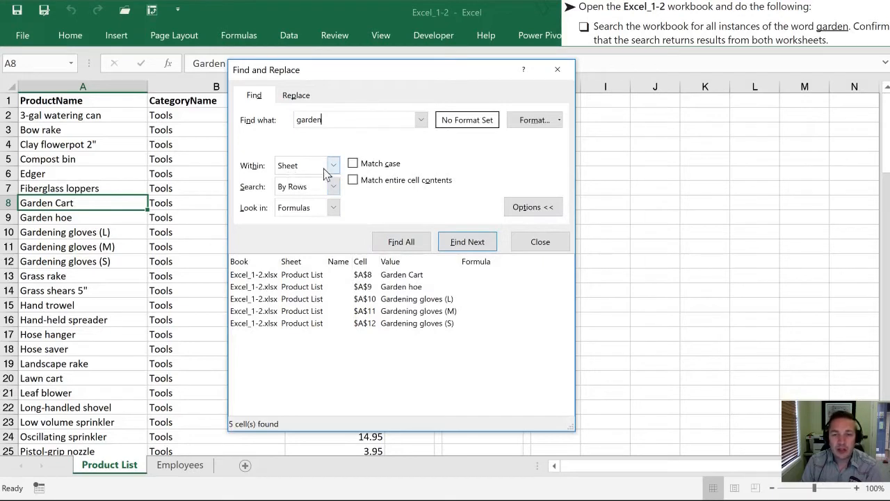
click(331, 164)
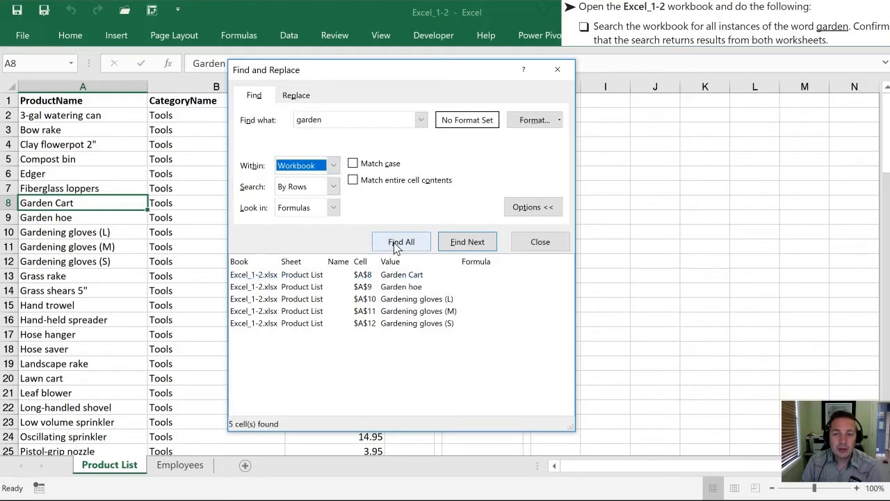
click(401, 242)
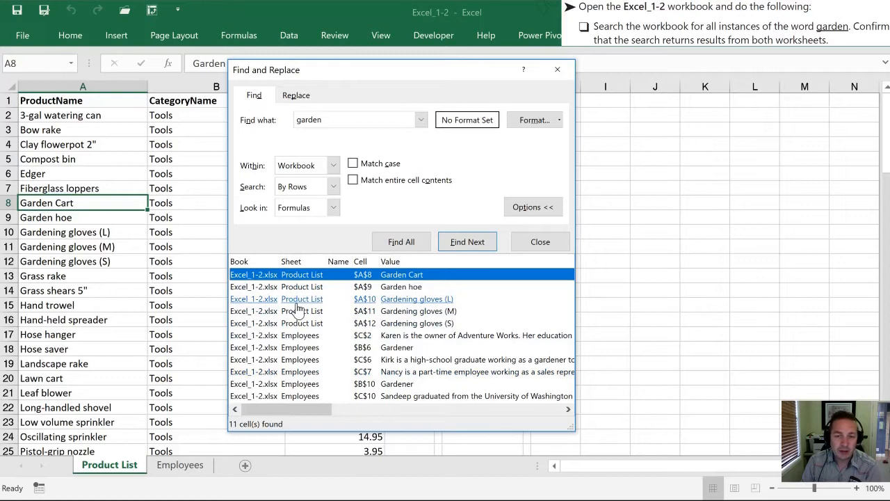
mouse_move(301, 342)
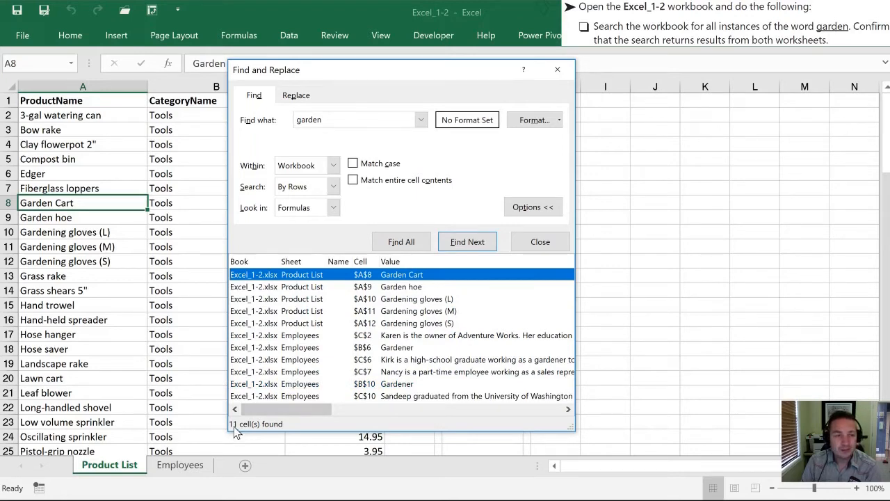
click(540, 242)
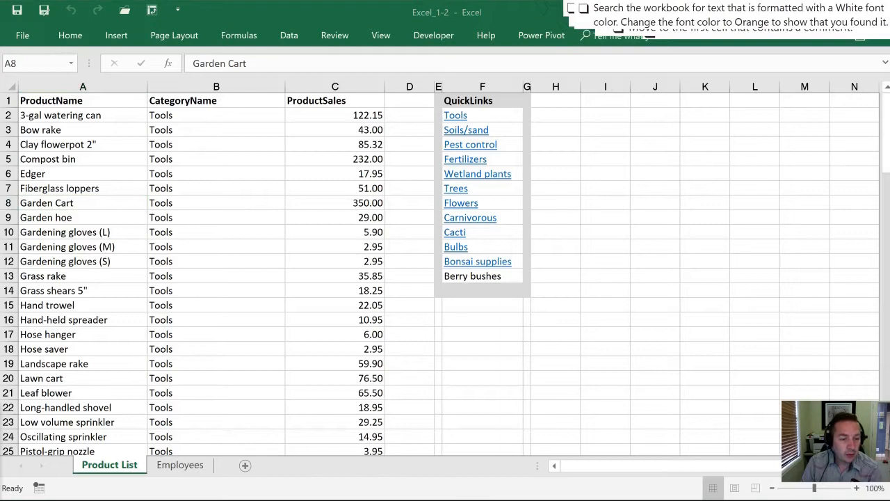
mouse_move(396, 278)
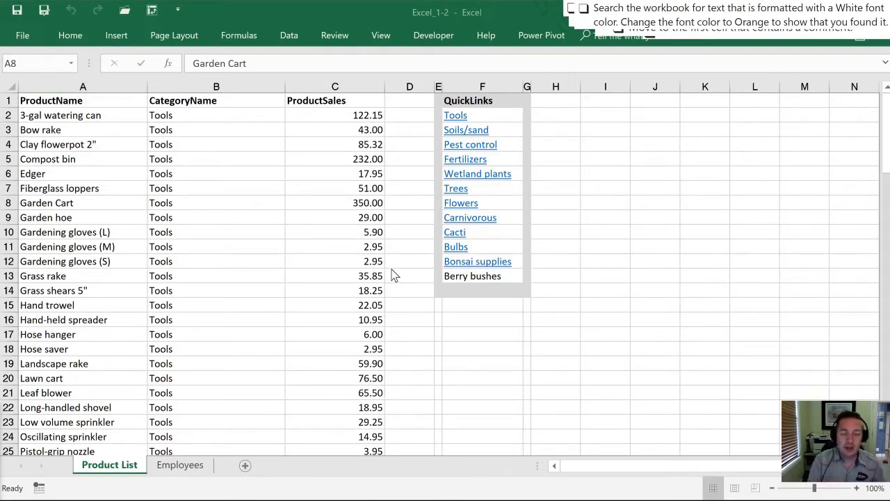
Reopen Find and Replace with Ctrl+F and an empty Find what box
key(Ctrl+f)
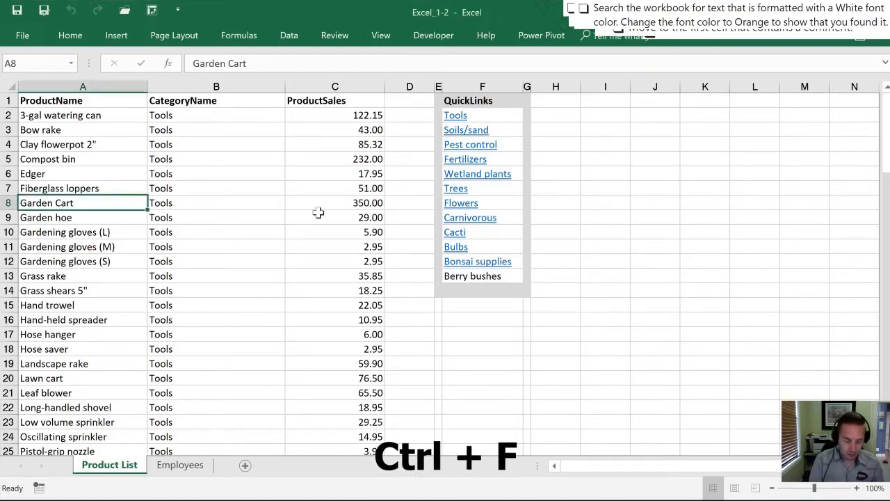
key(ctrl+f)
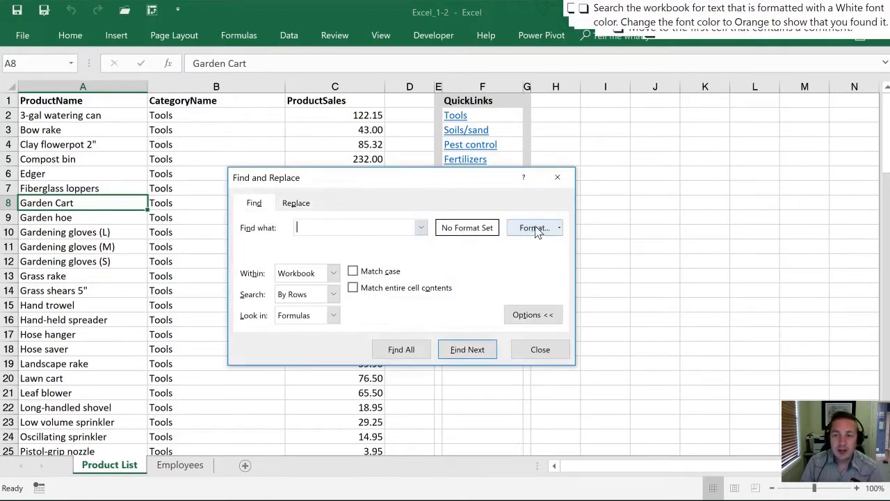
Set the search format criterion to a white font colour
click(531, 228)
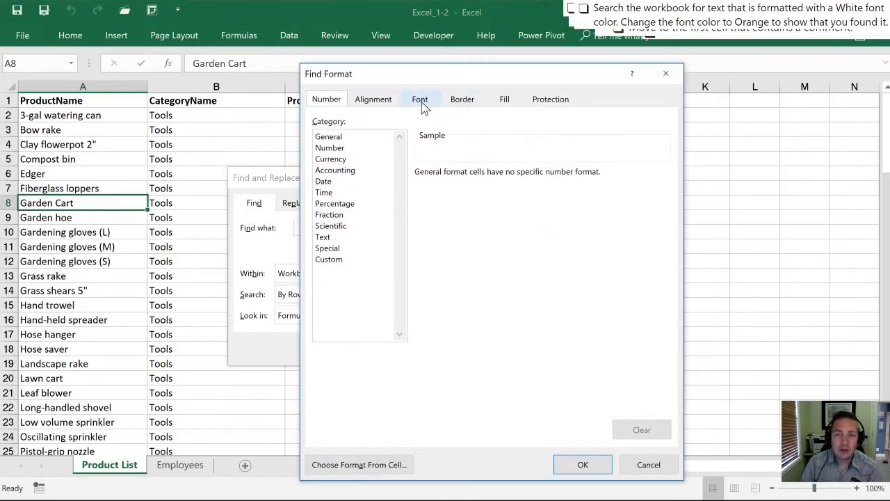
click(421, 98)
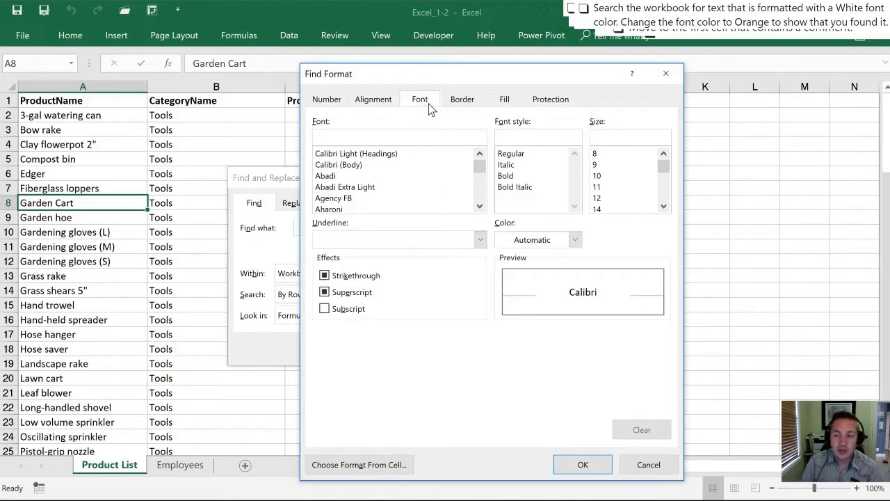
click(576, 239)
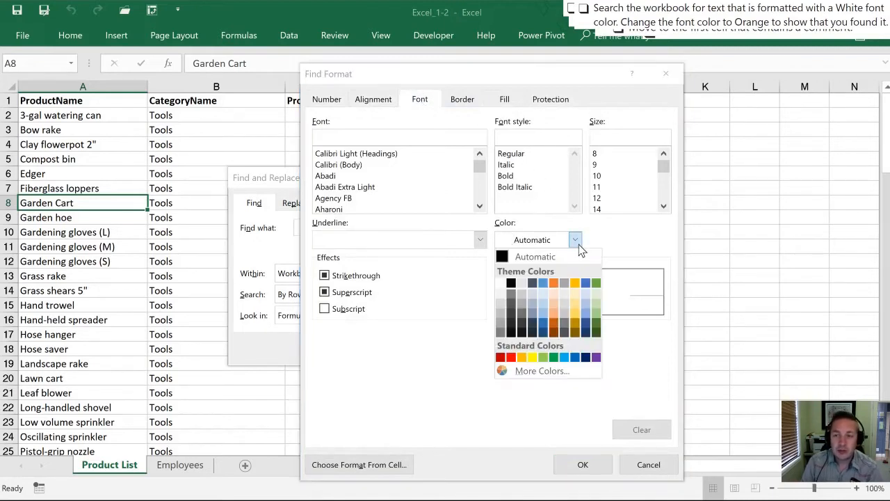
mouse_move(502, 284)
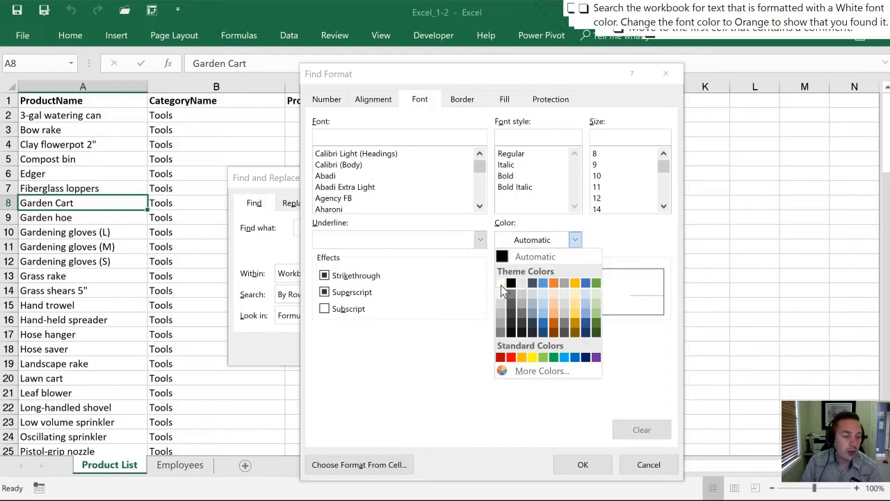
click(501, 281)
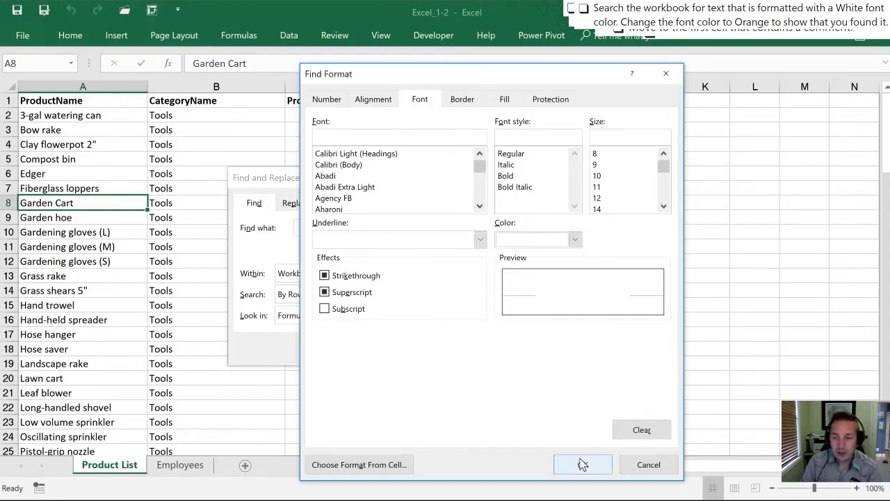
click(581, 465)
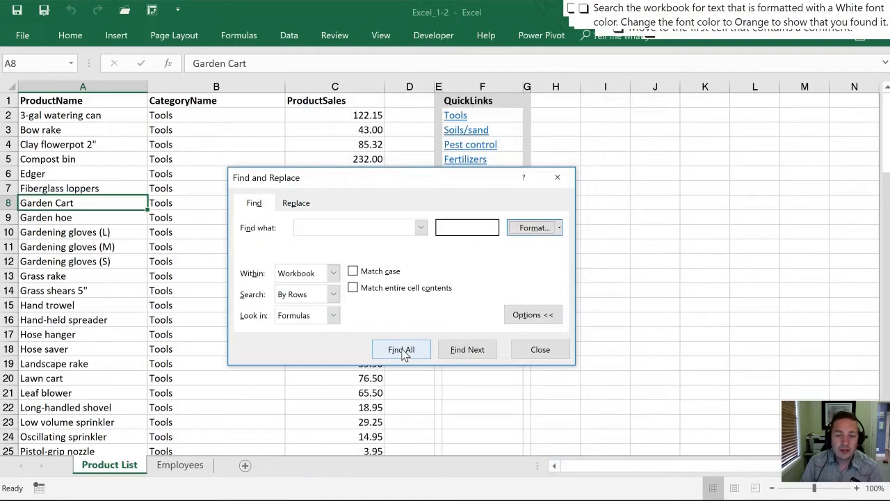
Find the single white-text cell, Employees C7, and start editing its text
click(179, 465)
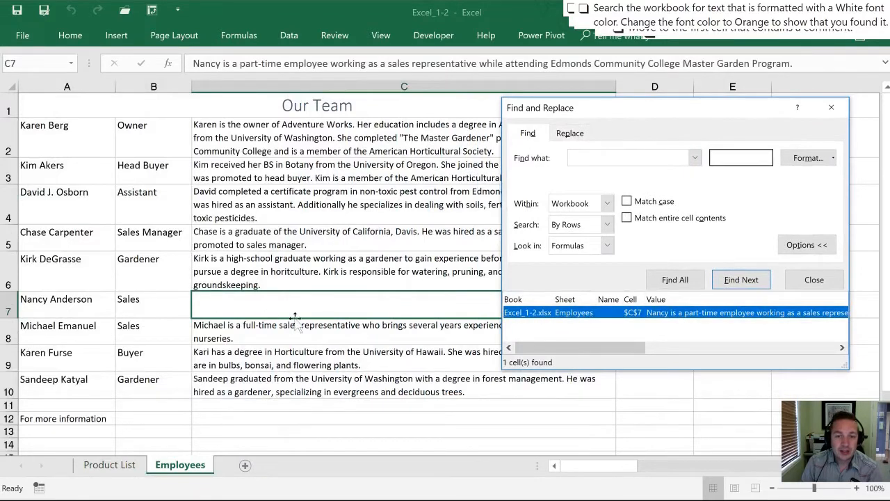
click(814, 278)
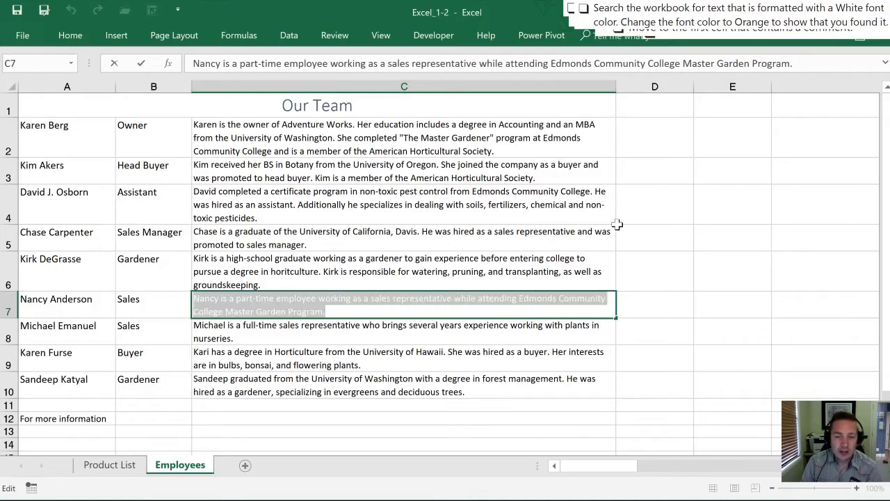
Change the font colour of cell C7 to orange via Format Cells
key(Ctrl+1)
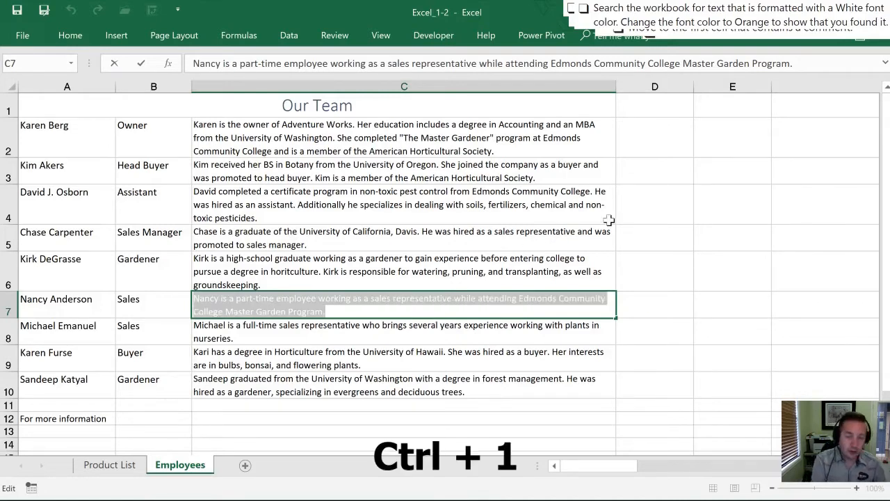
key(Ctrl+1)
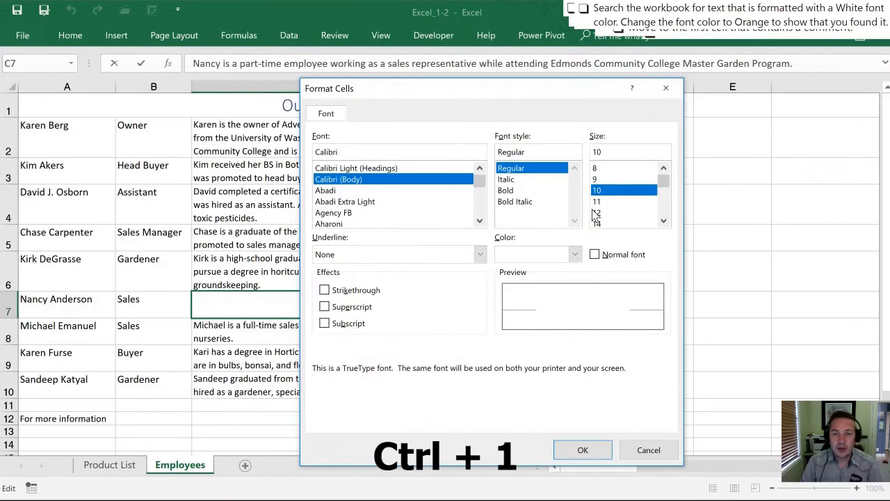
click(575, 253)
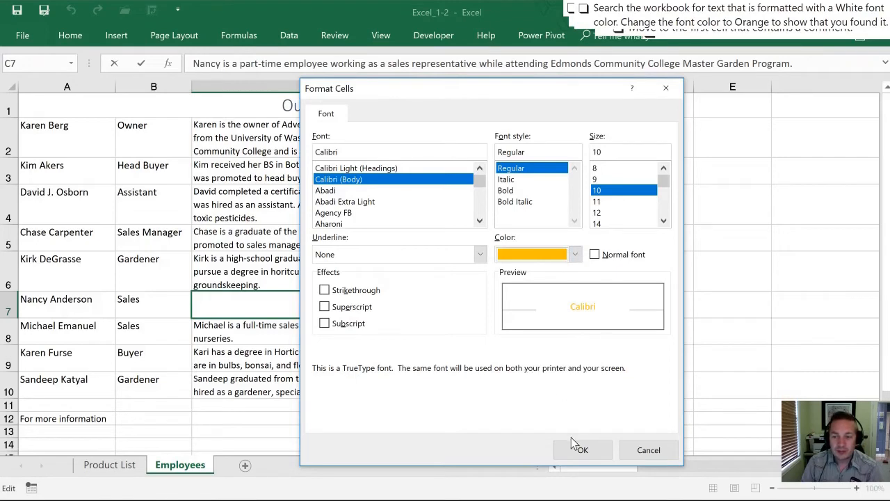
click(585, 450)
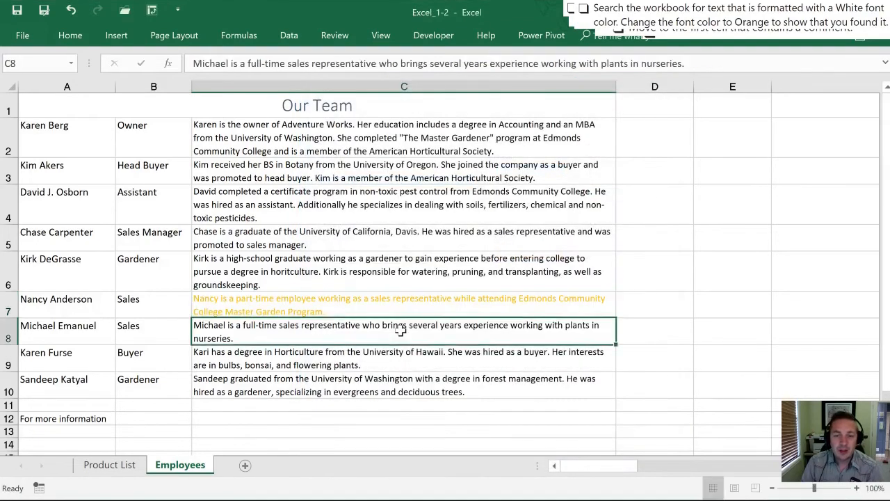
mouse_move(314, 284)
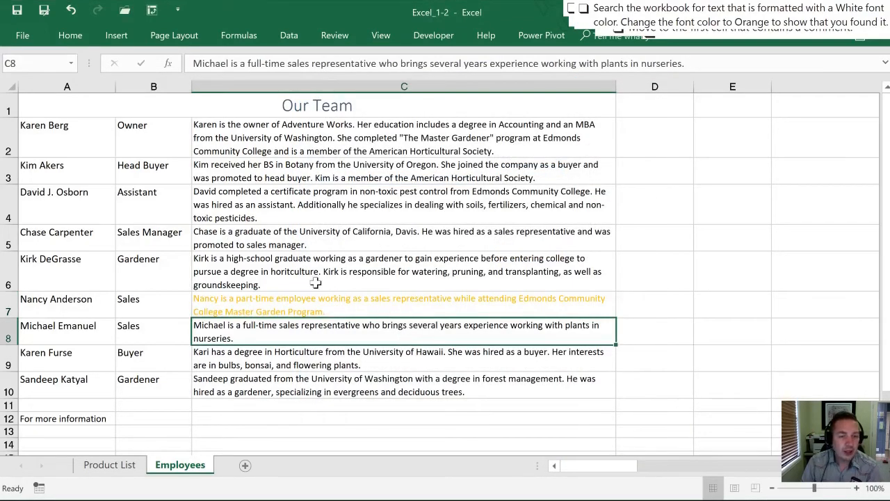
mouse_move(270, 326)
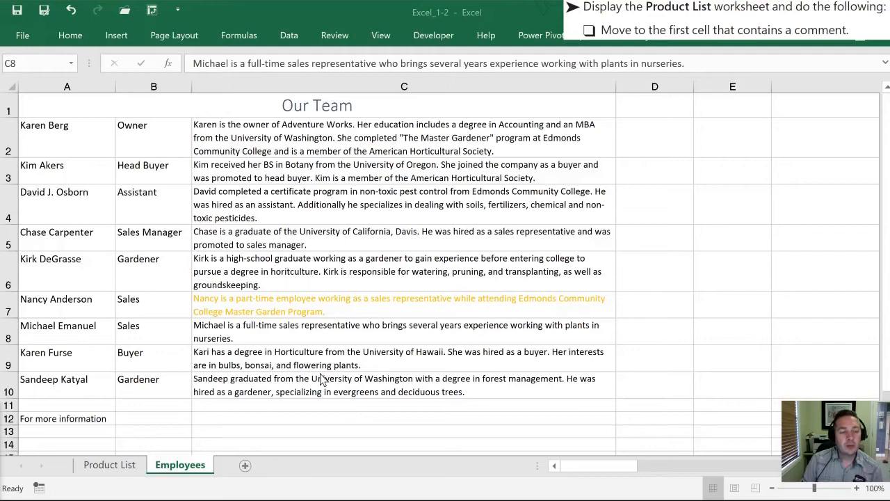
mouse_move(323, 370)
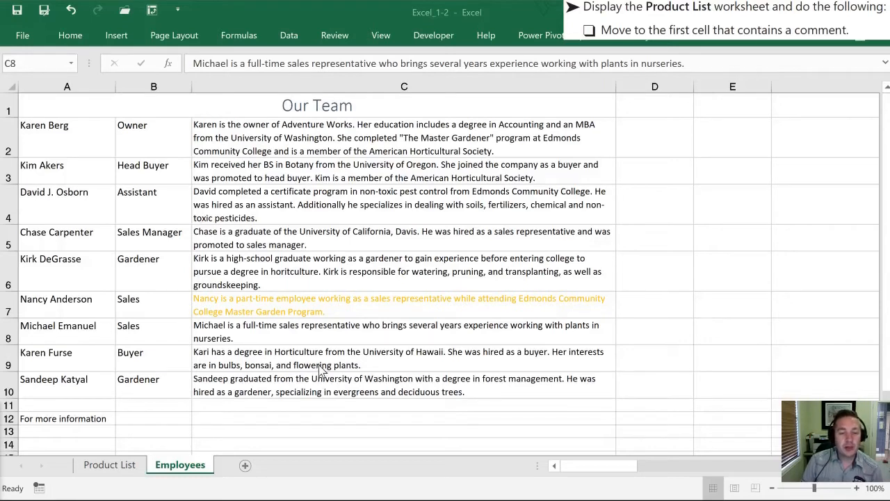
Switch to the Product List sheet
click(400, 331)
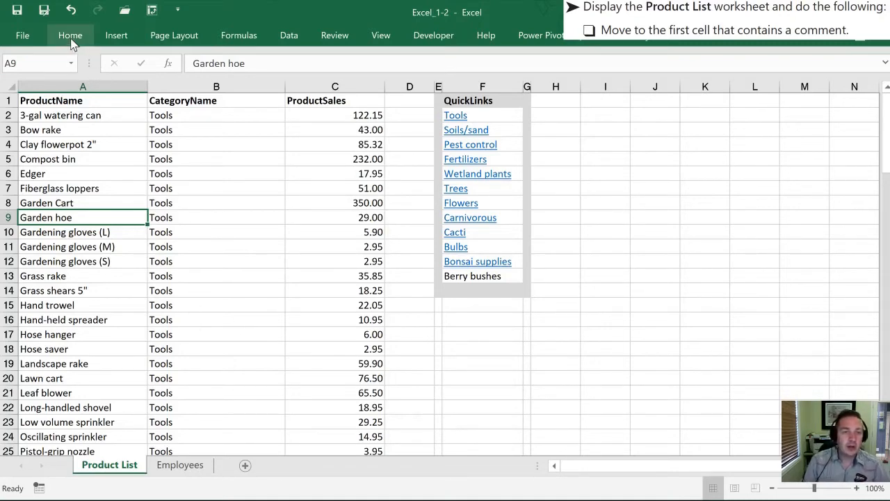
Bring up the Go To dialog via Find & Select and Ctrl+G
click(69, 34)
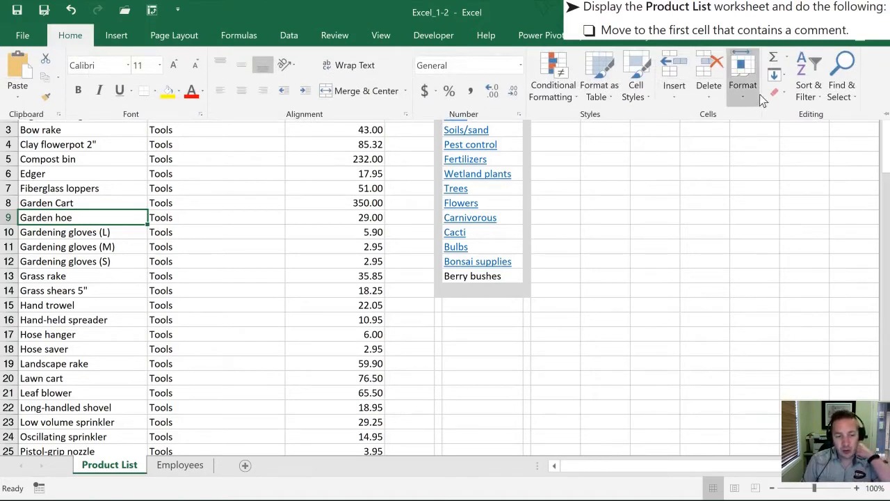
click(845, 73)
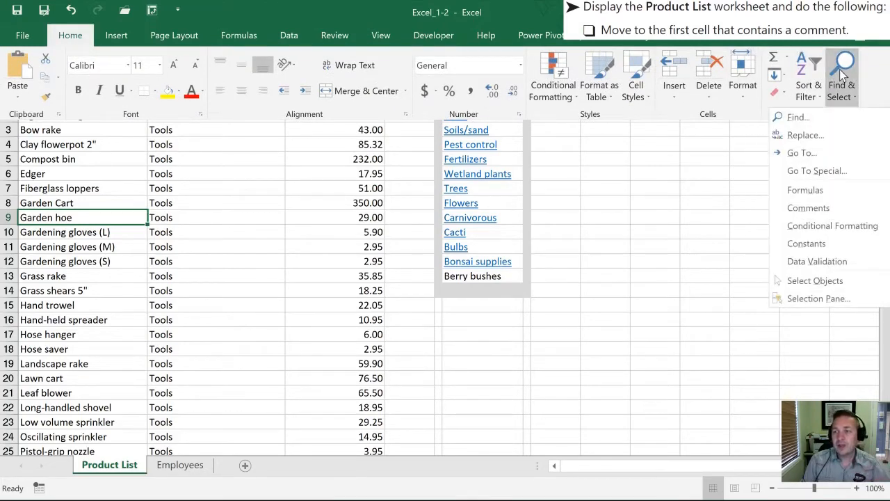
mouse_move(801, 153)
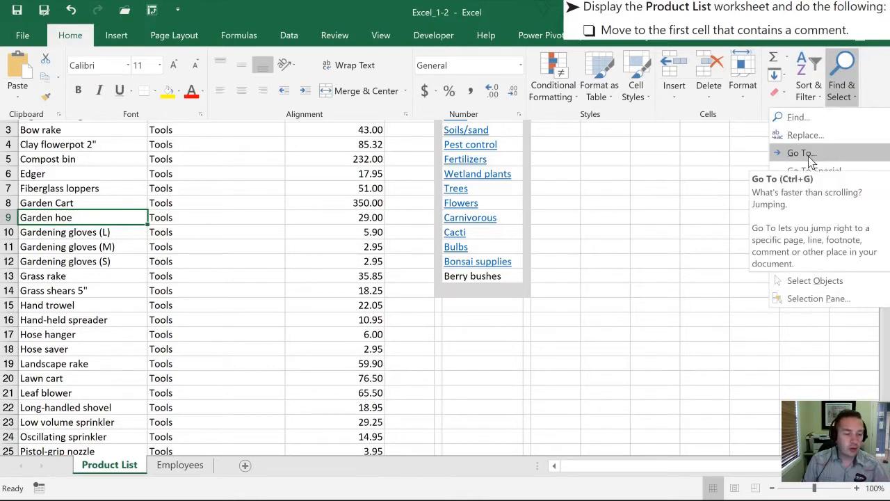
mouse_move(804, 153)
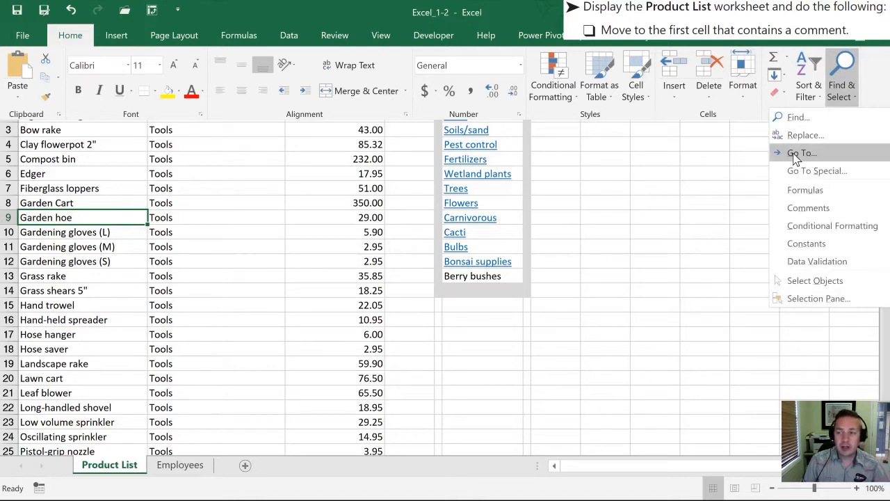
mouse_move(796, 157)
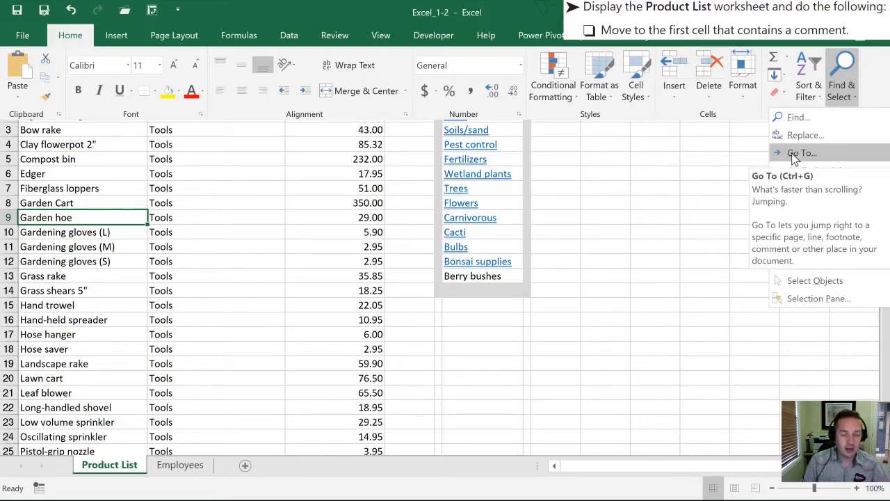
key(Ctrl+G)
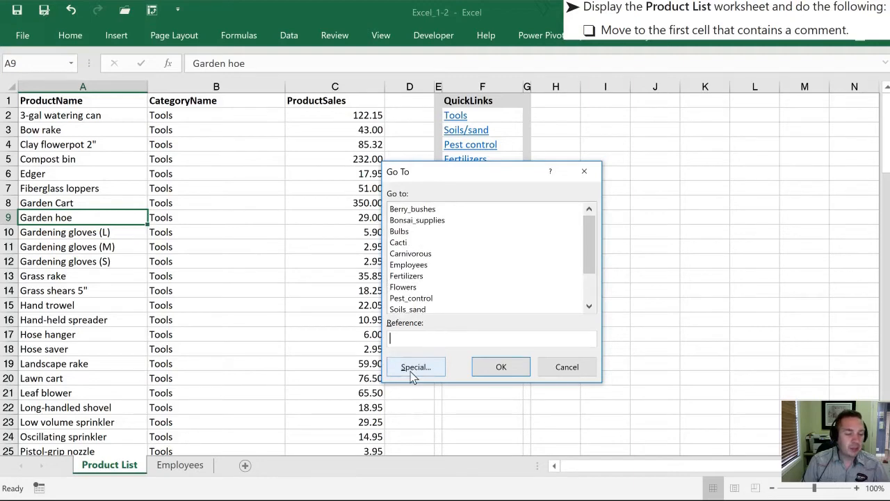
Use Go To Special for Comments to select the commented cells, landing on Crushed glass in A38
click(415, 367)
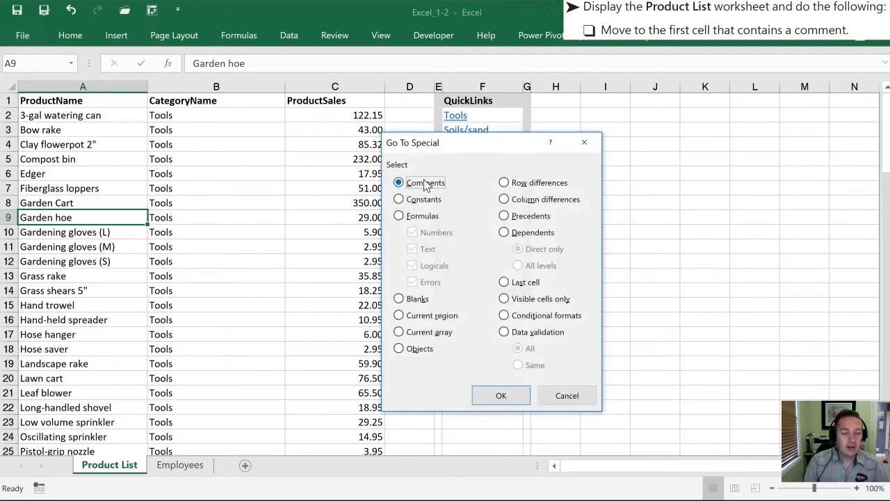
mouse_move(419, 192)
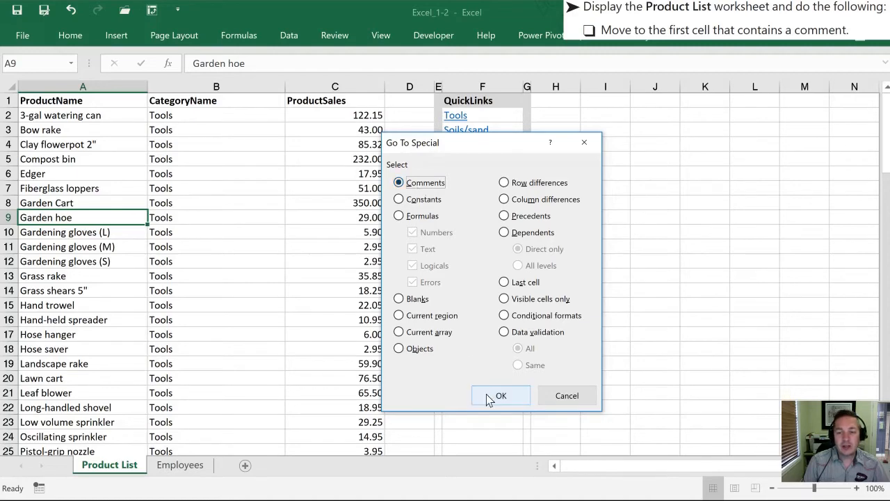
click(501, 395)
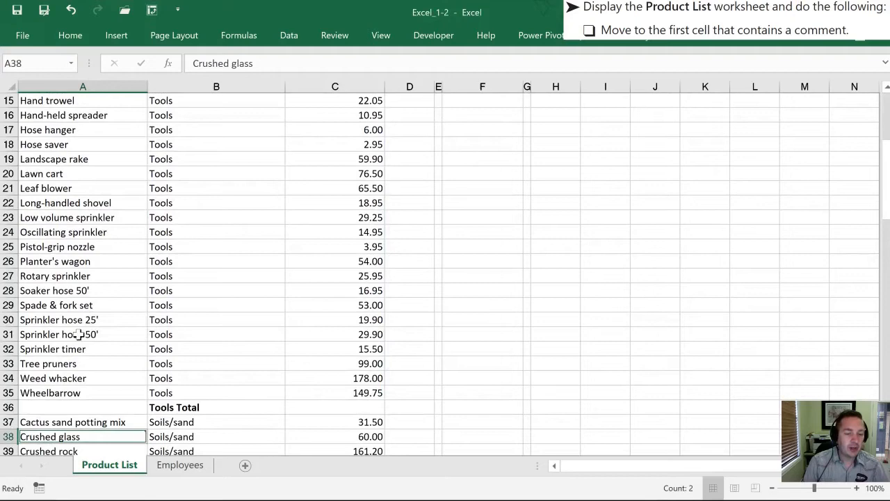
scroll(down, 3)
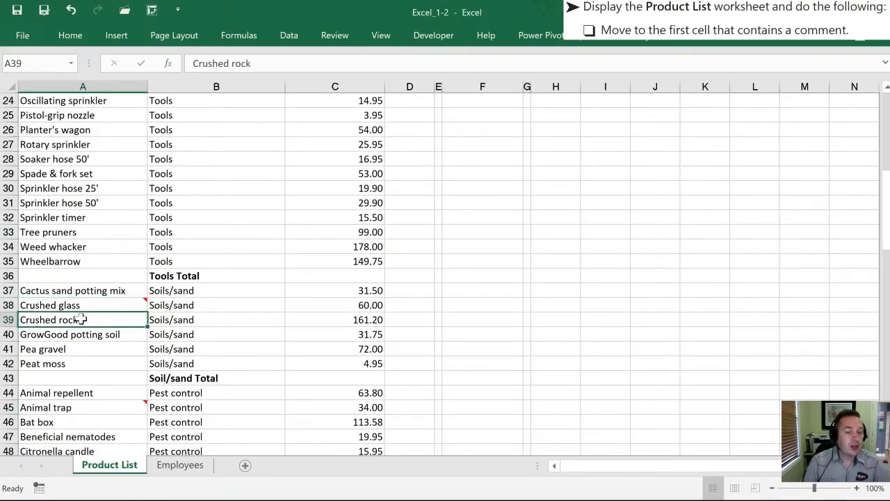
mouse_move(139, 305)
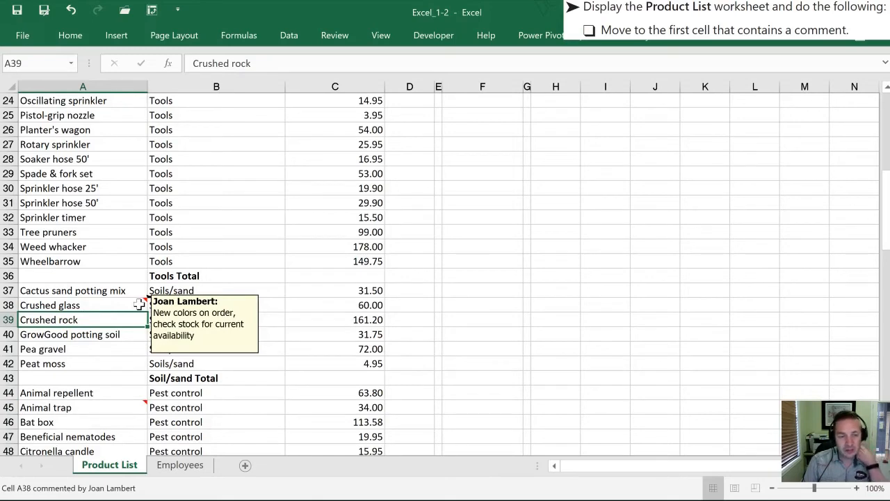
click(69, 304)
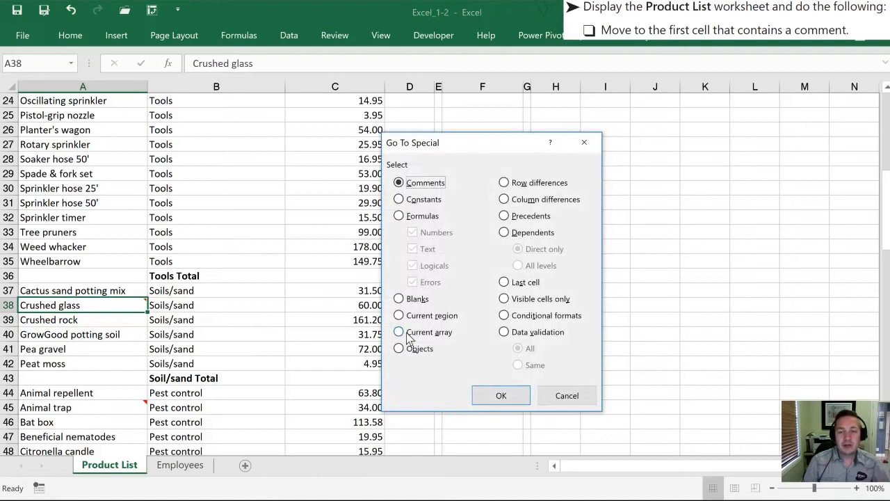
click(500, 395)
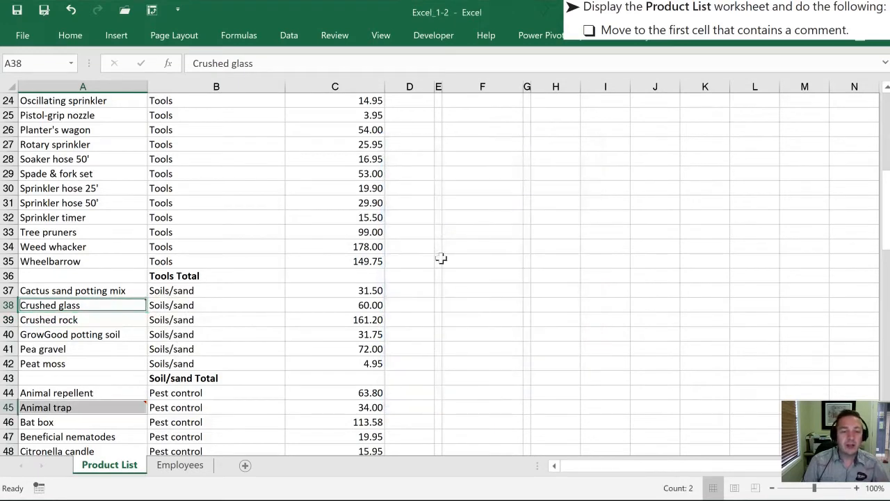
mouse_move(67, 305)
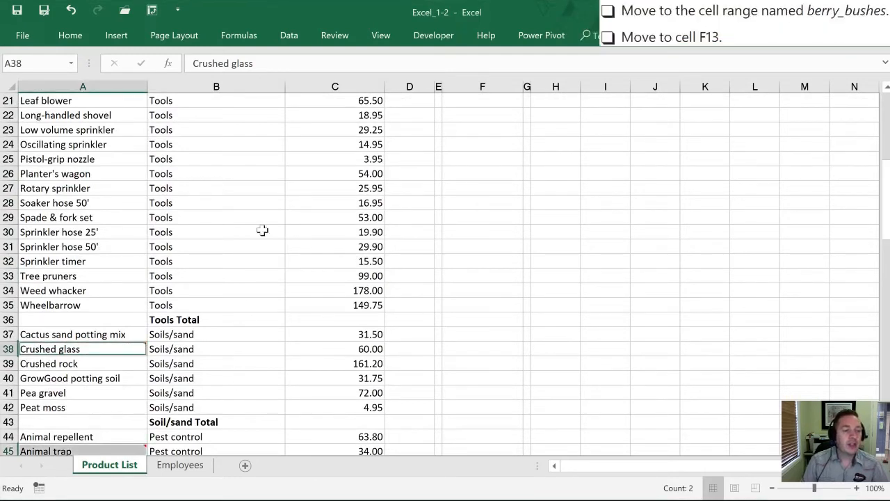
From B29, jump to the Berry_bushes named range via Go To (Ctrl+G)
click(217, 217)
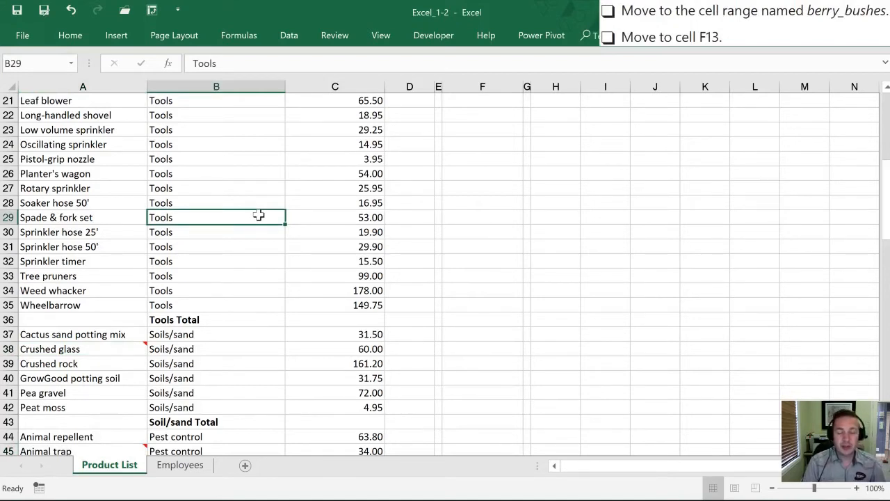
key(Ctrl+G)
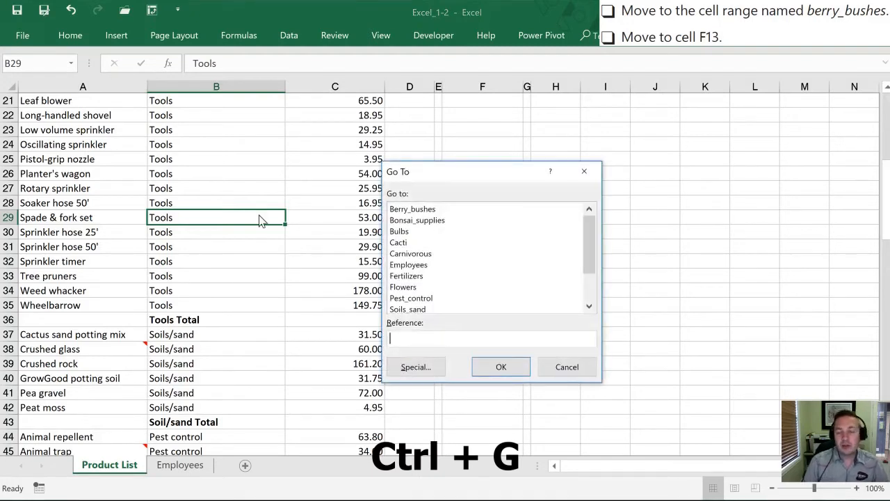
click(412, 209)
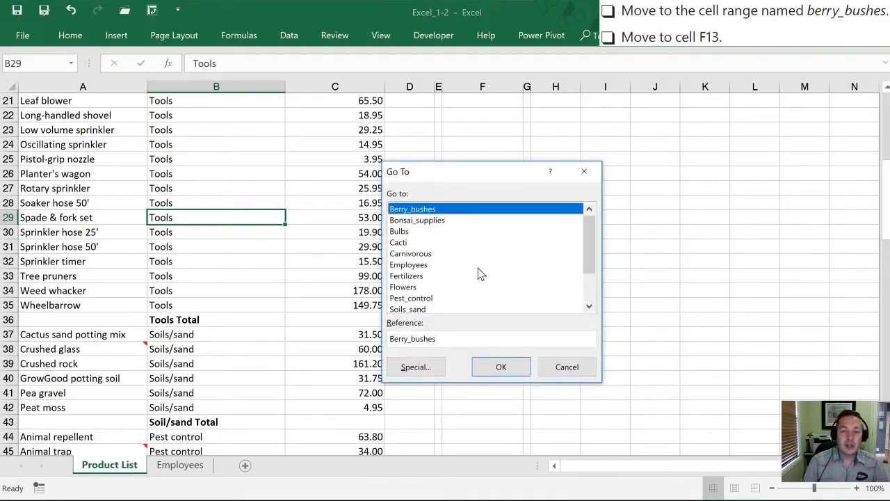
mouse_move(500, 303)
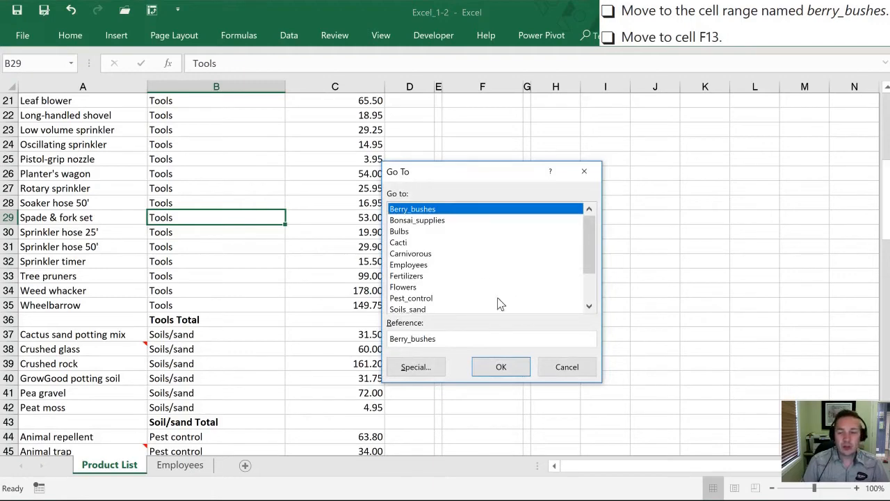
click(501, 367)
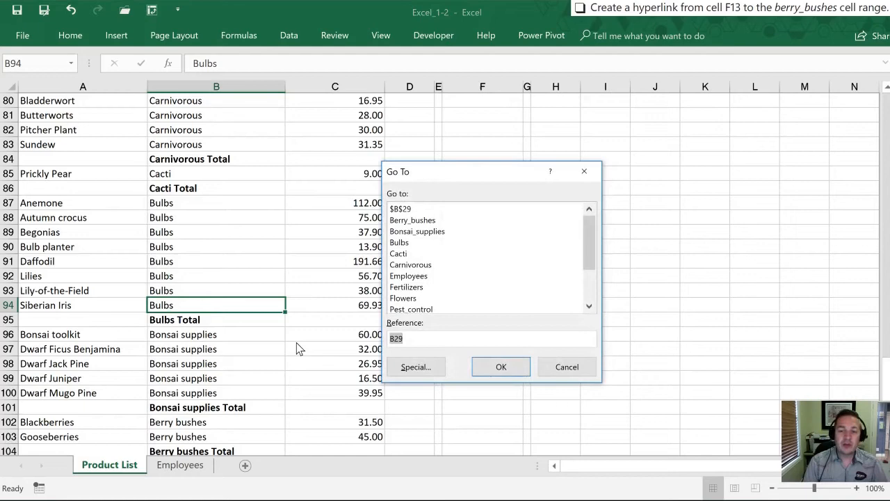
Go to cell F13 holding 'Berry bushes' on Product List
text(F13)
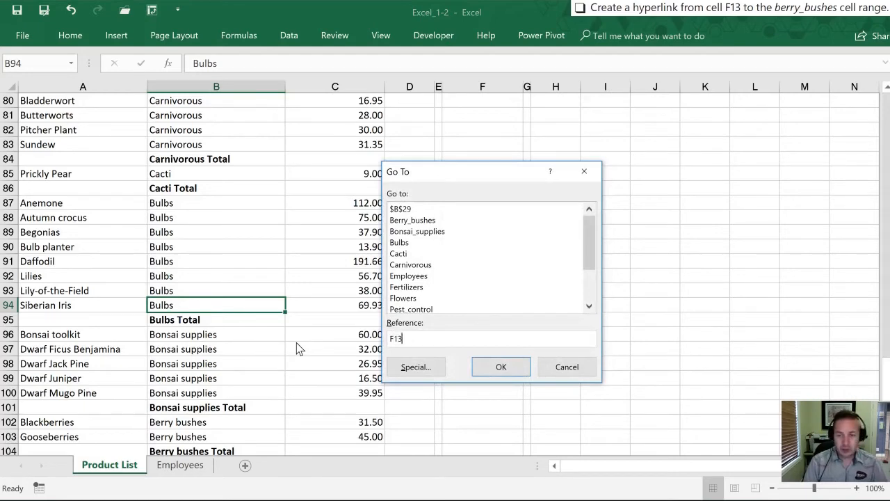
click(501, 368)
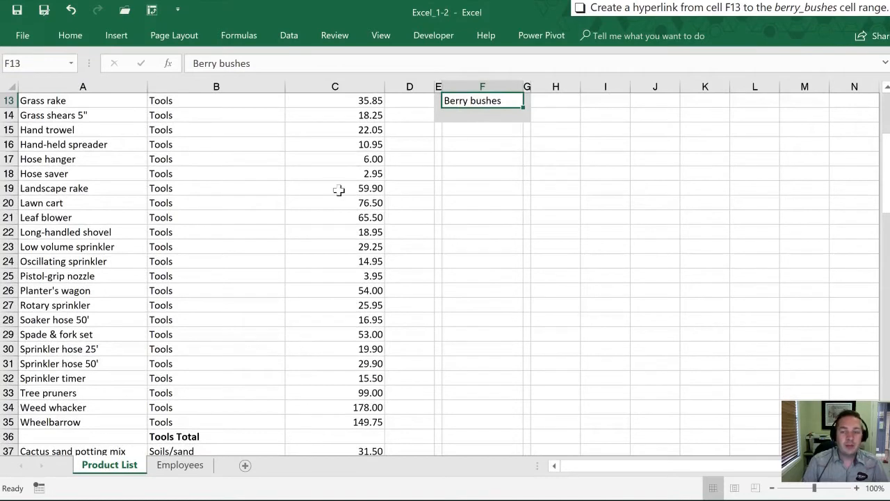
mouse_move(431, 128)
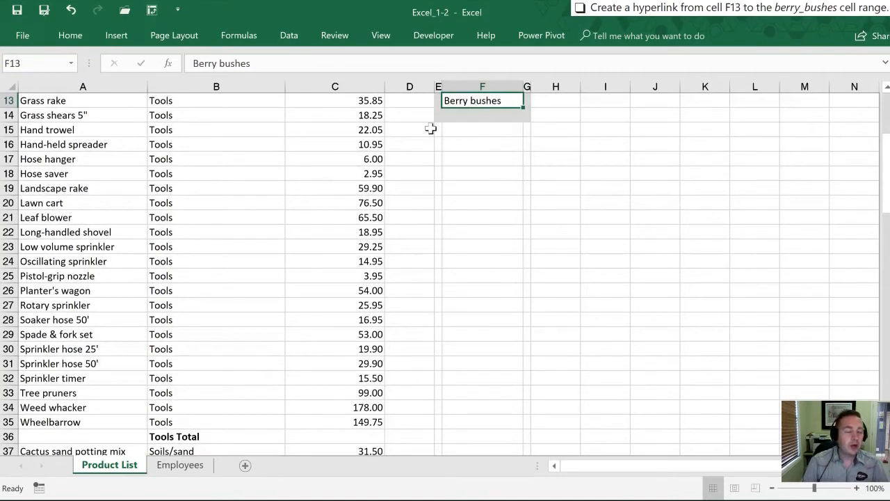
mouse_move(465, 101)
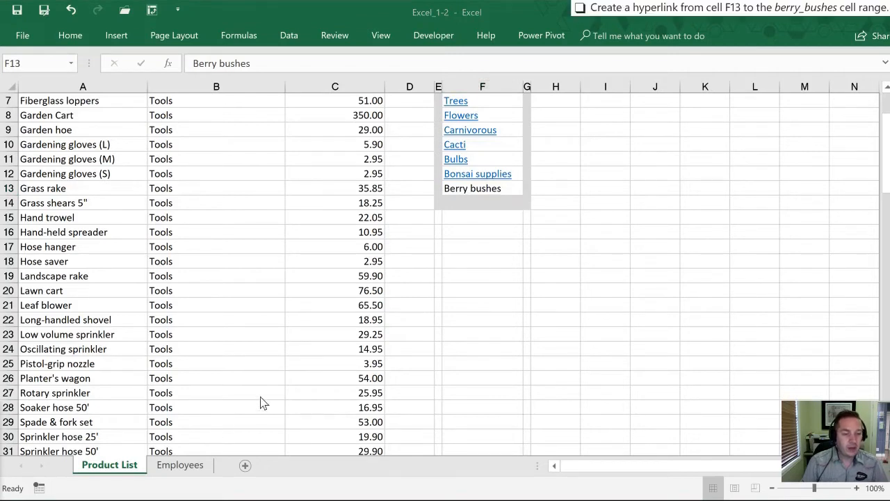
mouse_move(295, 281)
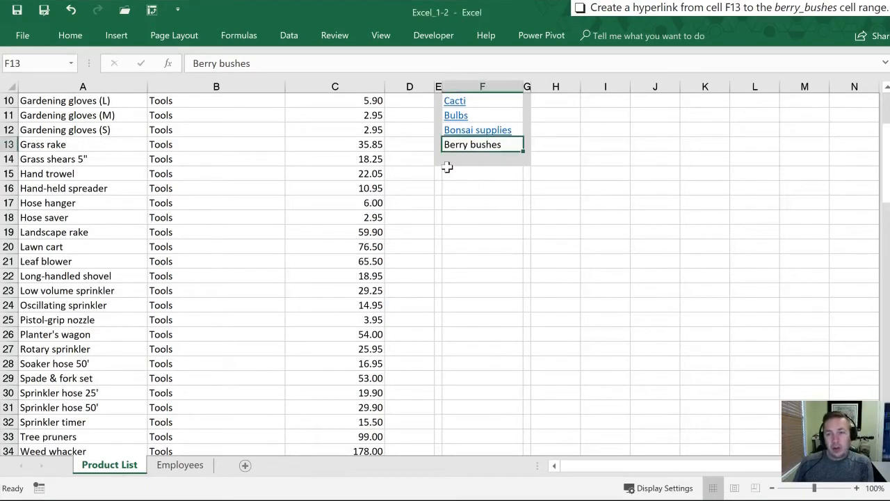
mouse_move(355, 173)
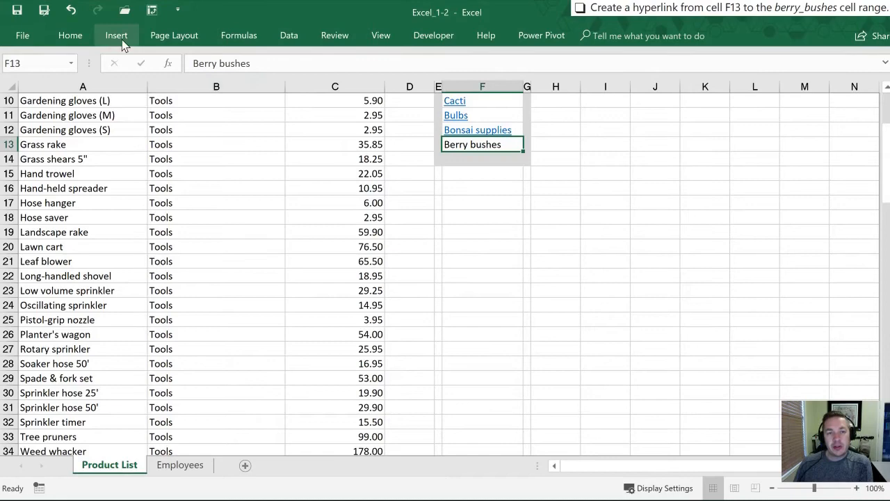
After checking the Insert ribbon and F13's context menu, bring up Insert Hyperlink with Ctrl+K
click(117, 36)
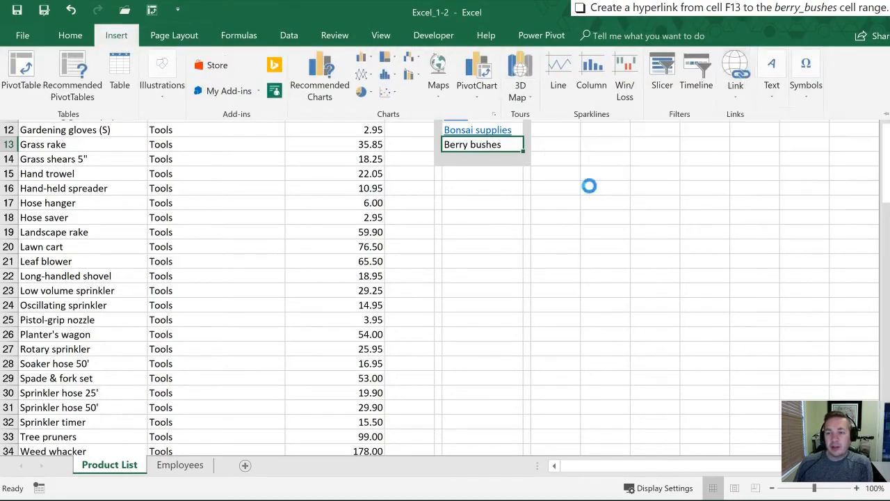
click(734, 72)
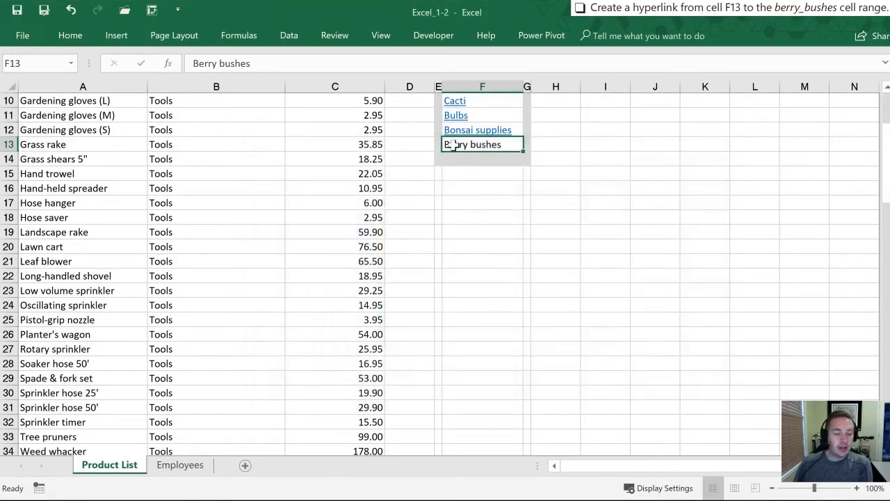
right_click(472, 143)
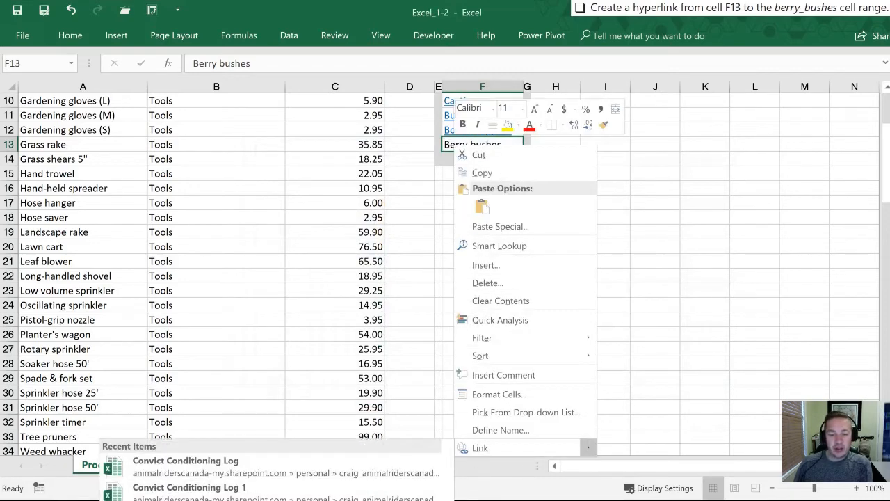
click(480, 448)
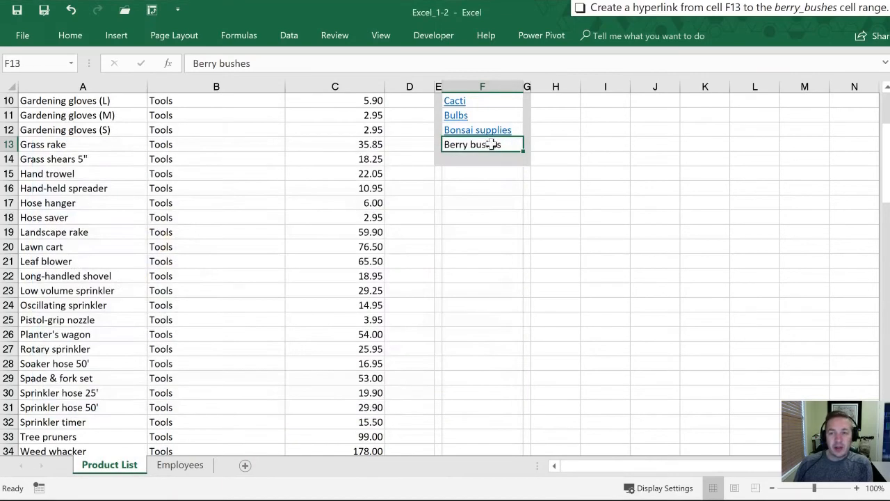
key(Ctrl+K)
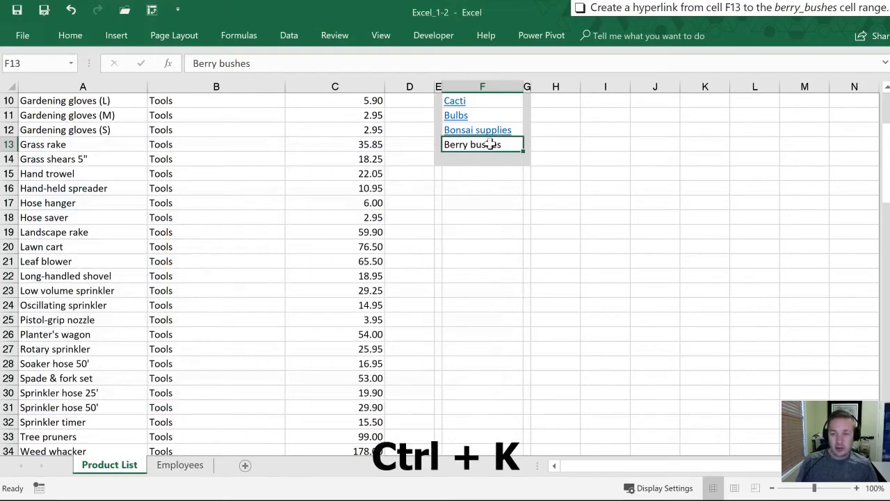
key(ctrl+k)
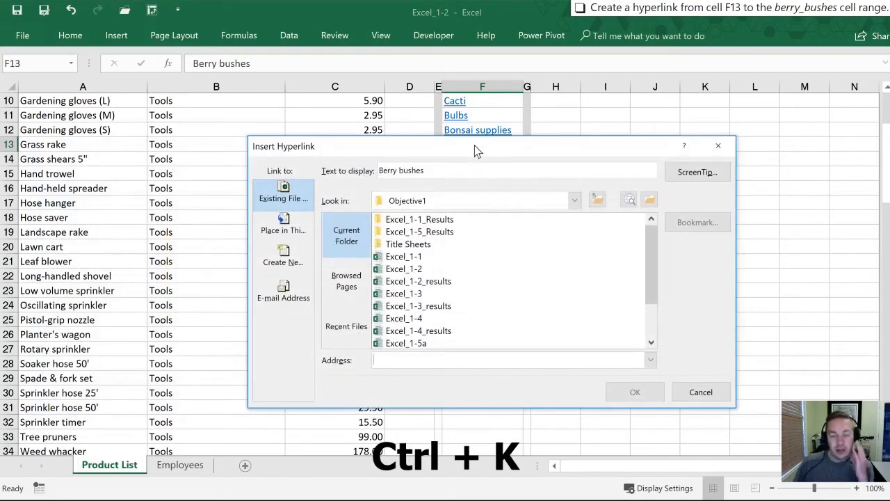
mouse_move(391, 147)
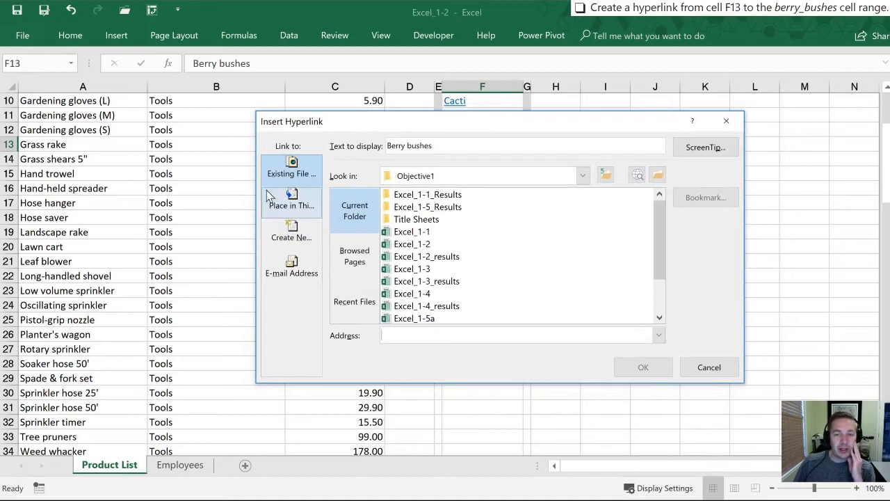
Review the Link to options, then link F13 to the Berry_bushes defined name in this document
click(293, 167)
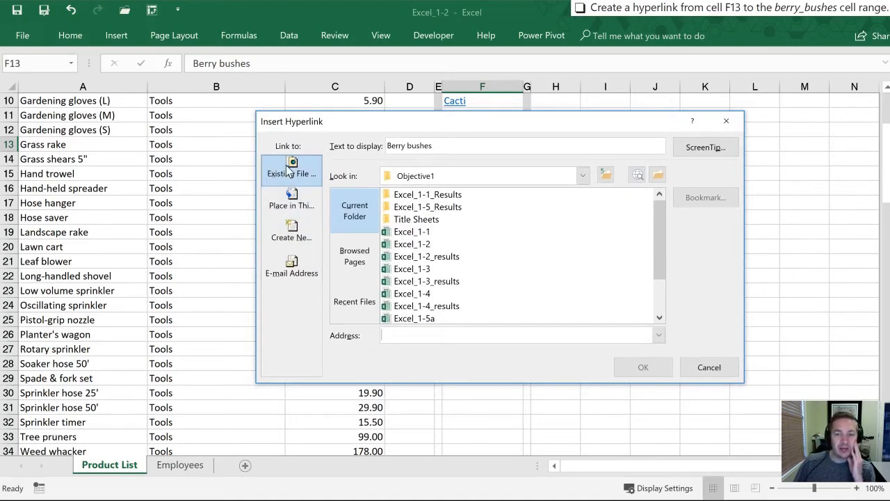
click(292, 200)
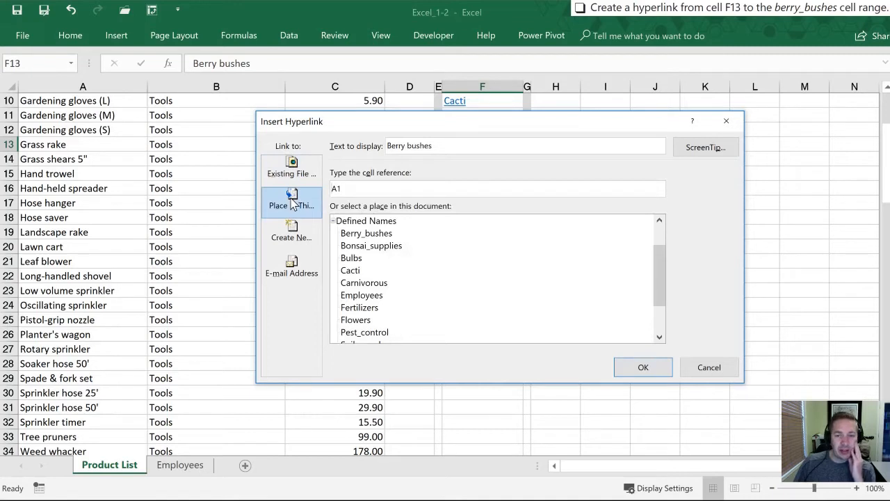
click(292, 231)
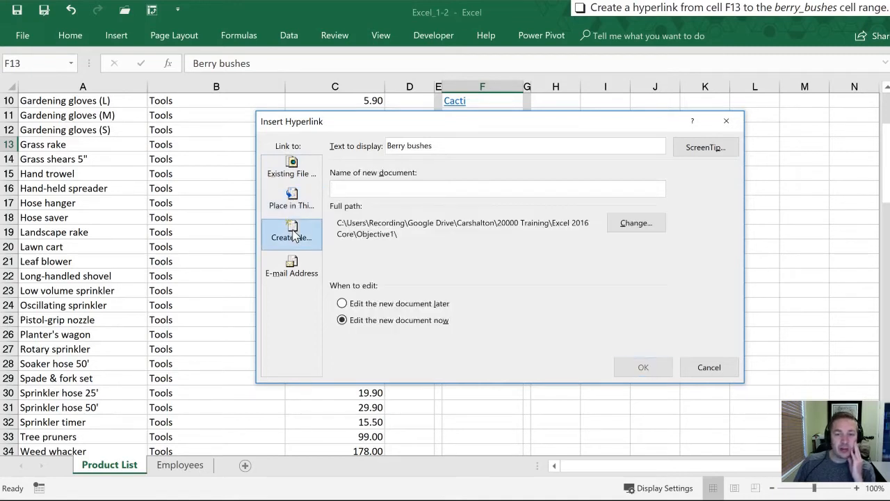
click(291, 265)
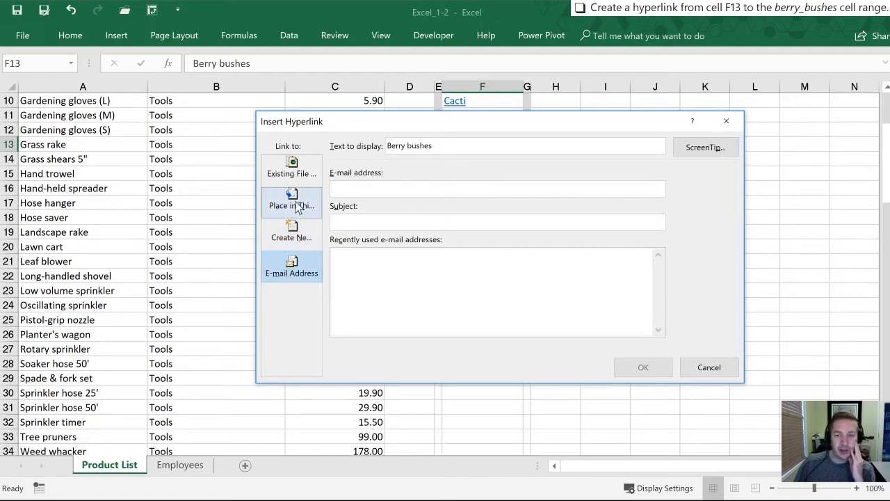
click(292, 201)
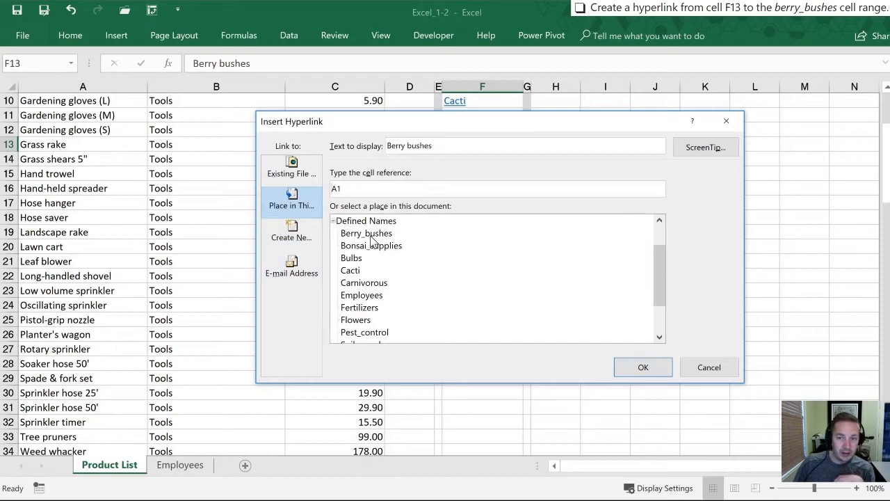
mouse_move(363, 236)
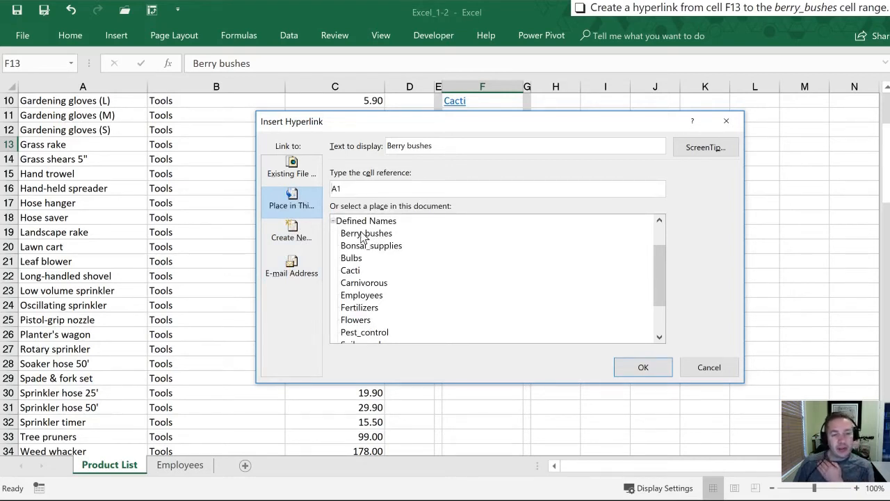
click(366, 234)
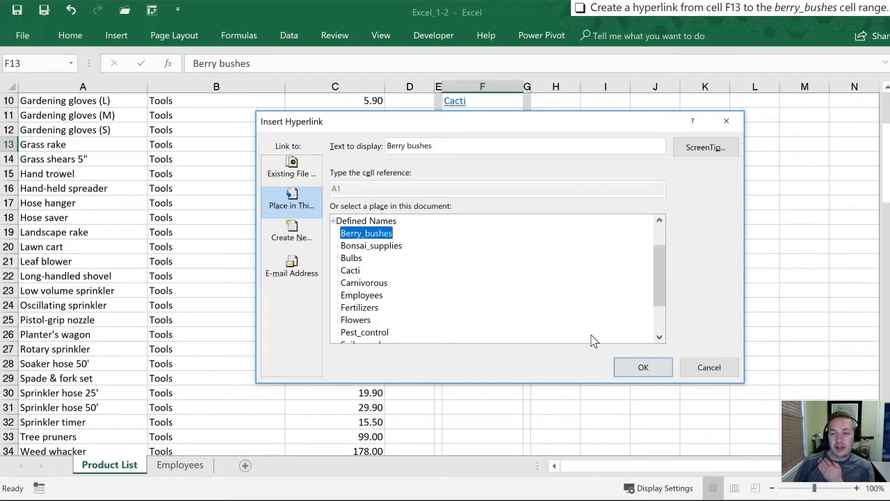
click(643, 368)
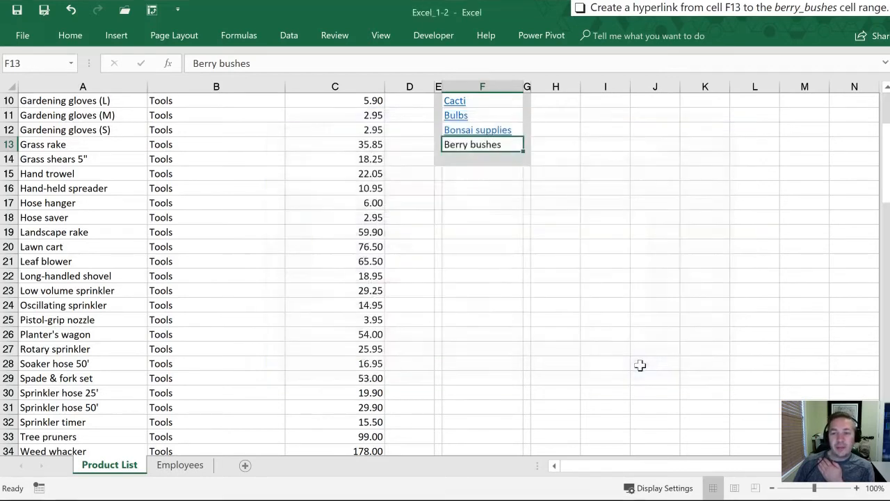
Follow the new Berry bushes hyperlink to the Blackberries and Gooseberries rows
click(473, 143)
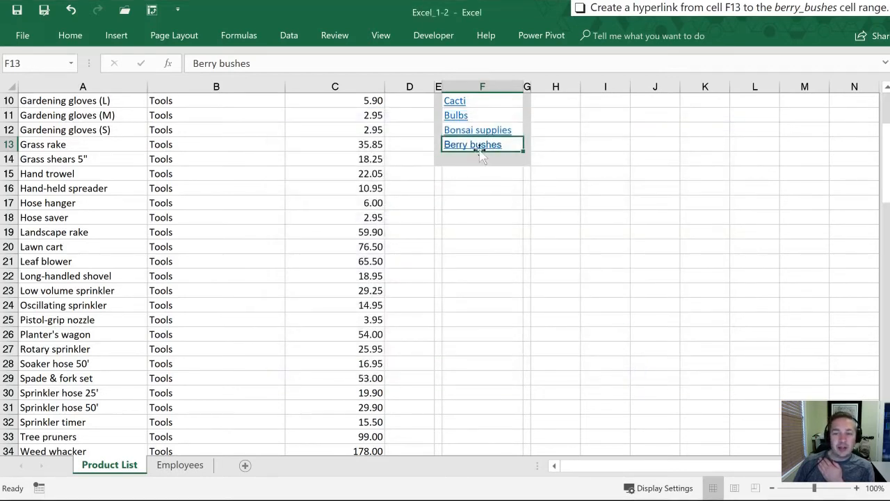
mouse_move(473, 144)
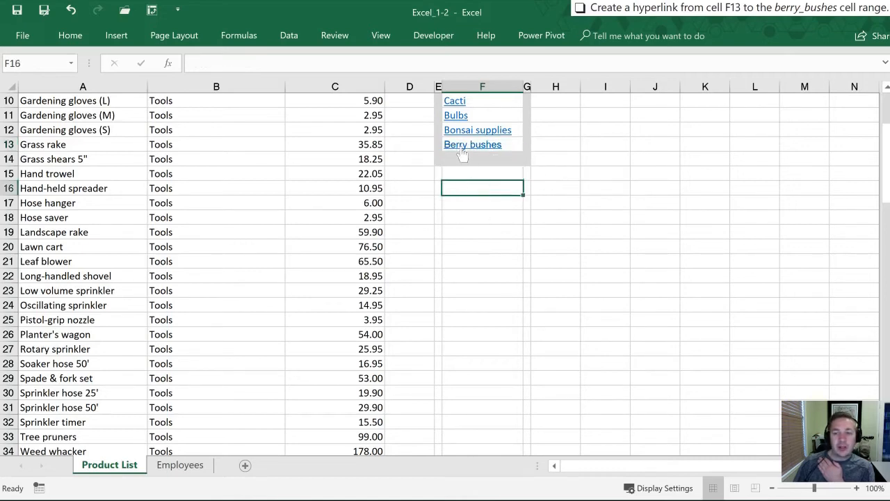
mouse_move(462, 151)
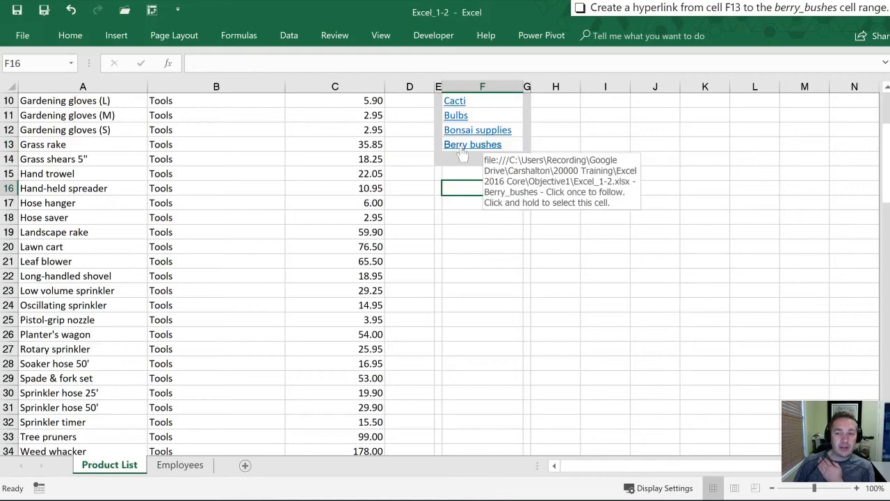
click(473, 143)
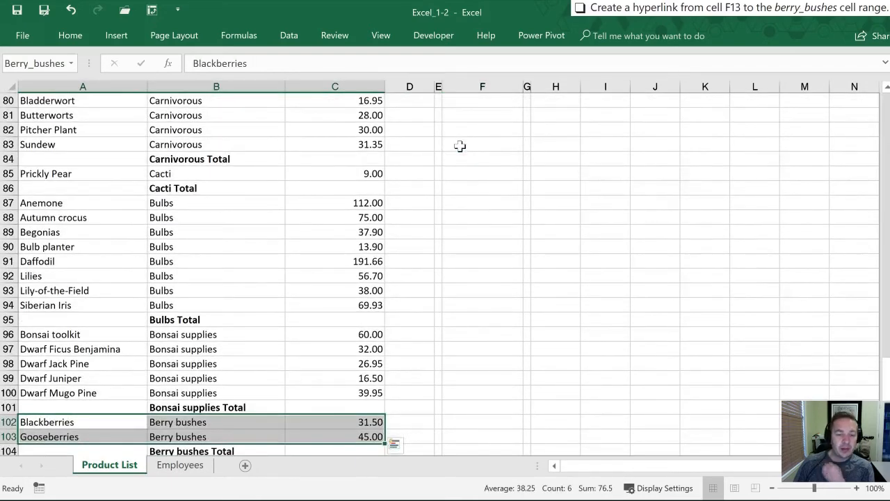
mouse_move(389, 442)
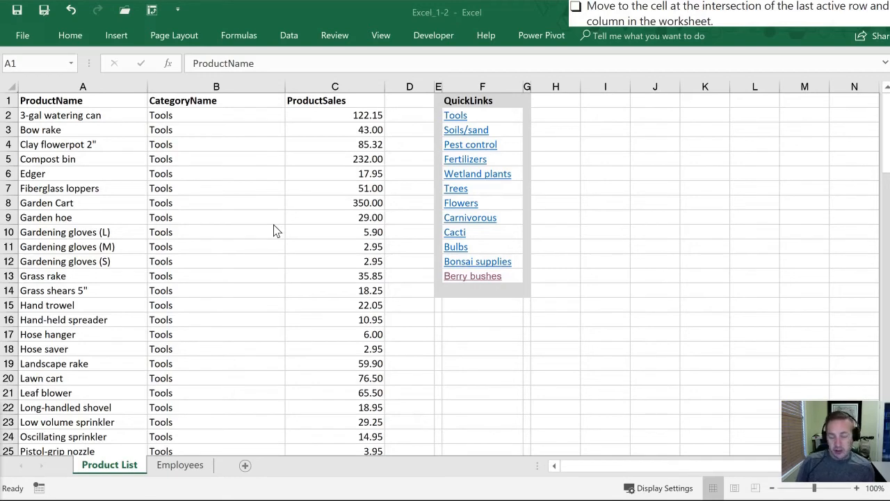
Use Go To Special with Last cell to jump to G105 in the Grand Total row
key(Ctrl+G)
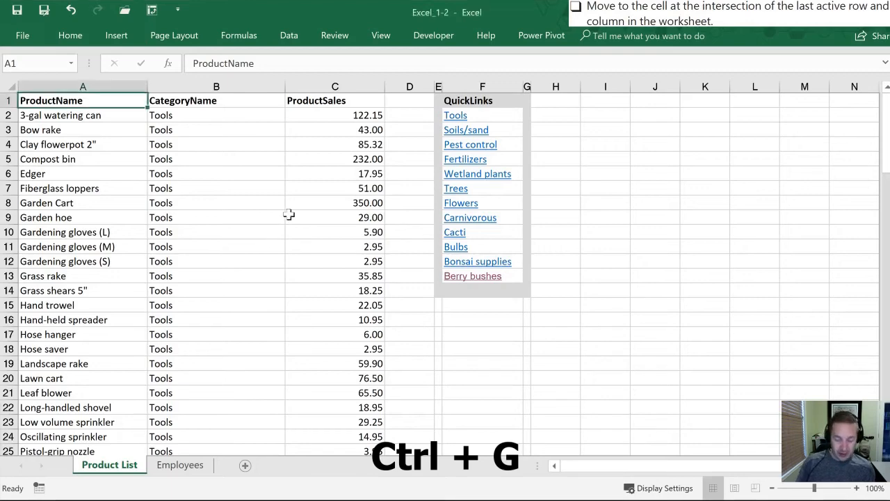
key(Ctrl+g)
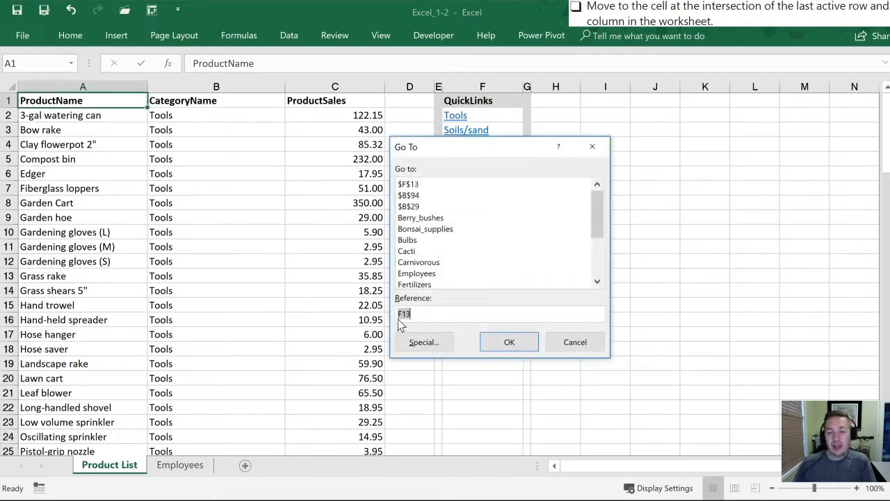
click(426, 342)
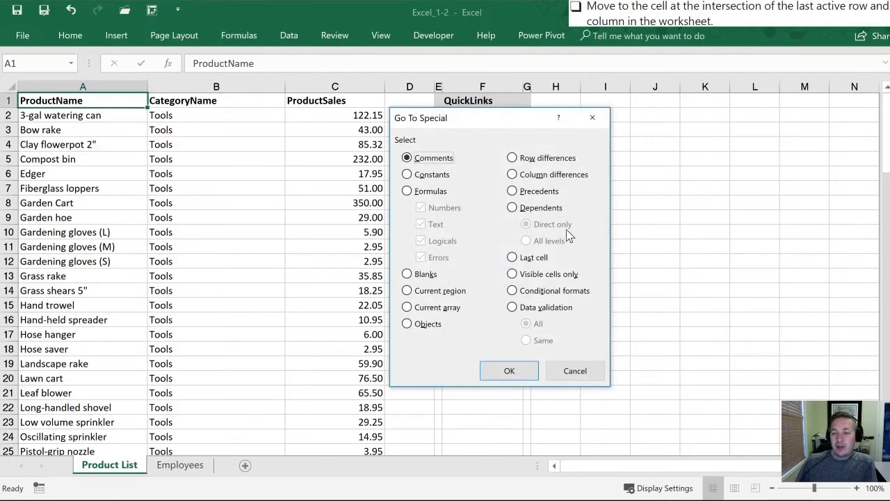
click(512, 258)
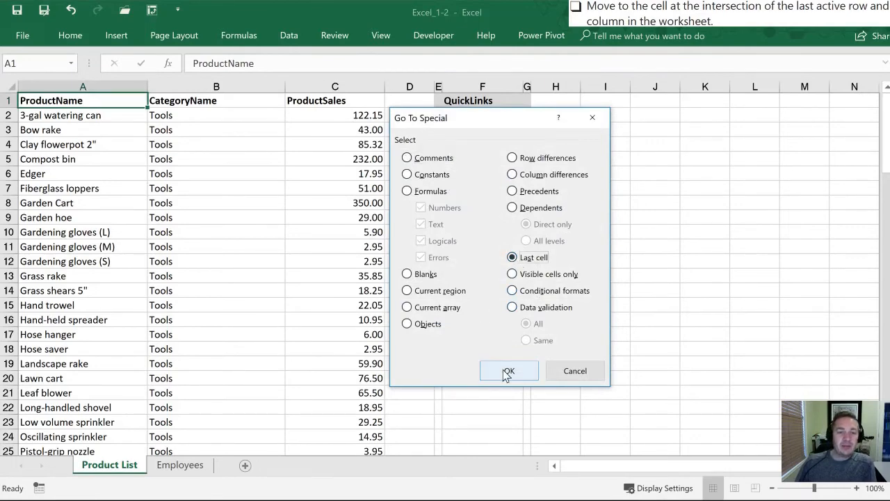
click(509, 370)
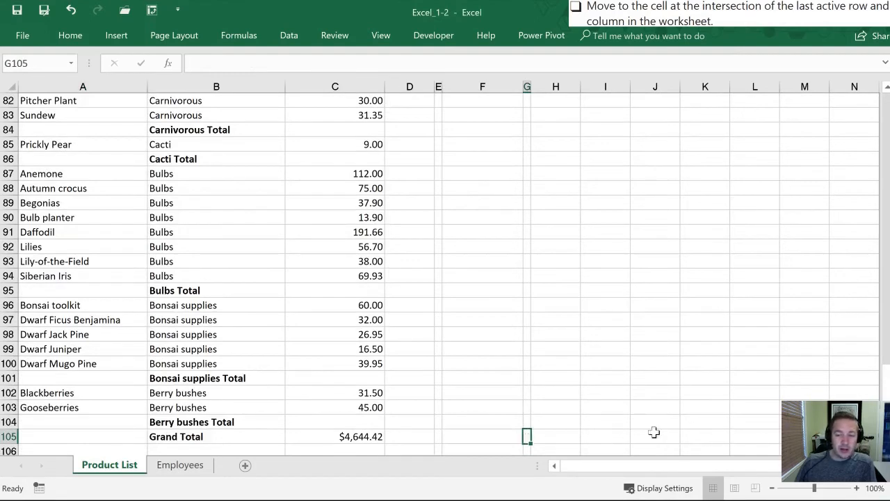
mouse_move(507, 487)
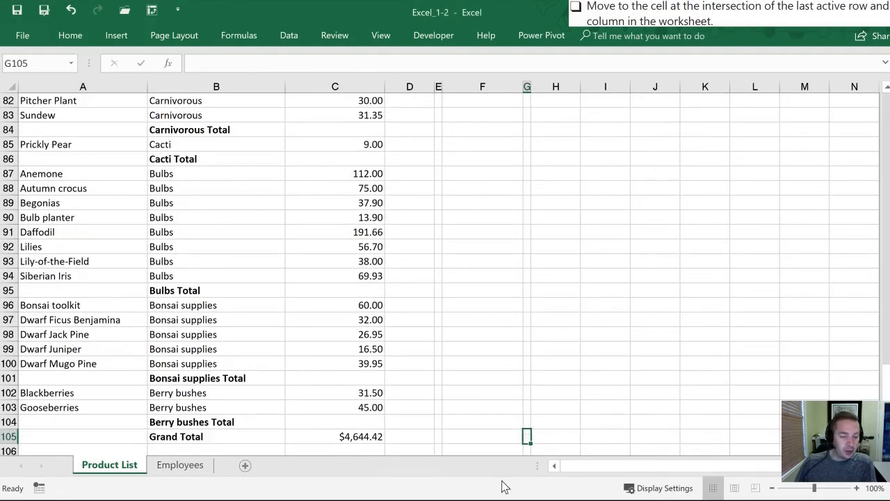
mouse_move(498, 356)
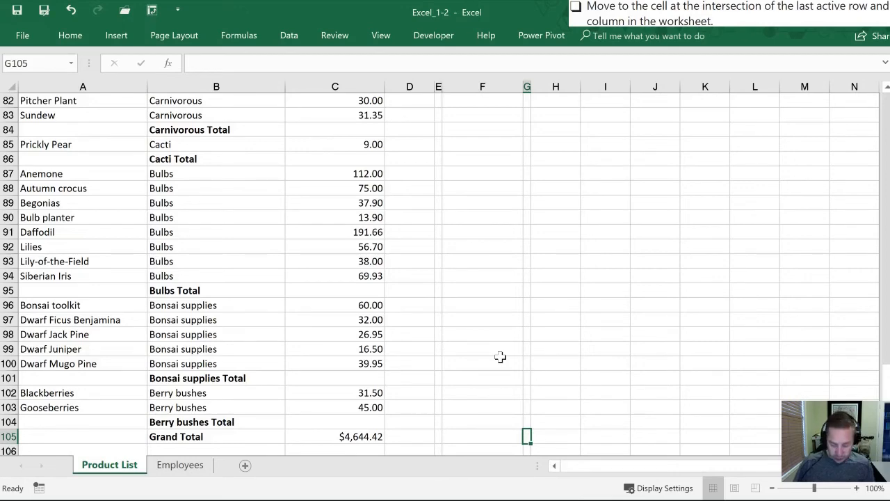
Return to A1 with Ctrl+Home, jump to the last used cell with Ctrl+End, then scroll back
key(ctrl+Home)
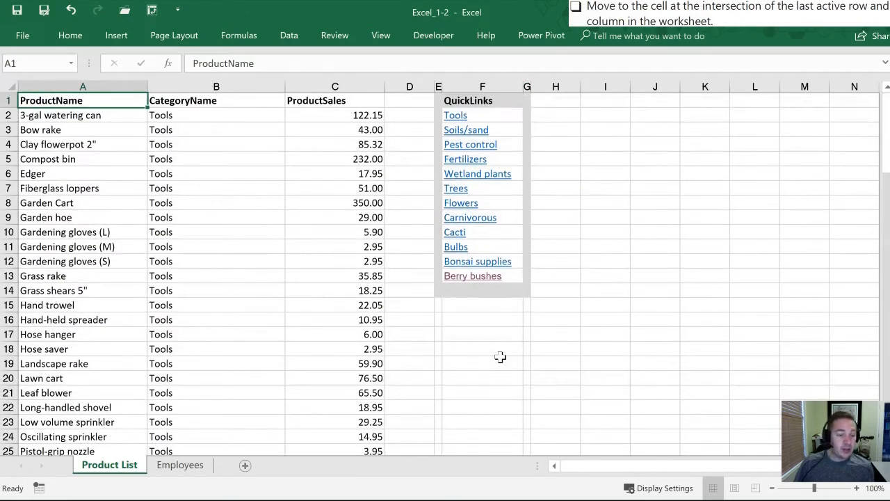
key(Ctrl+End)
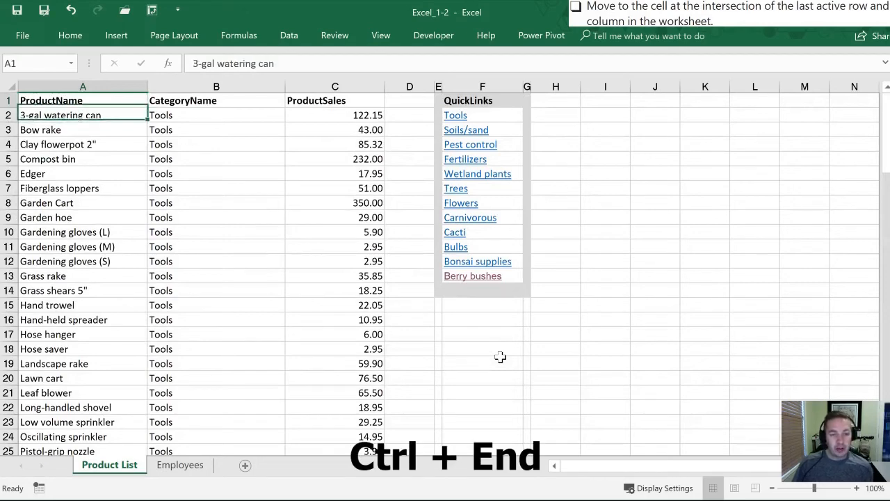
key(Ctrl+End)
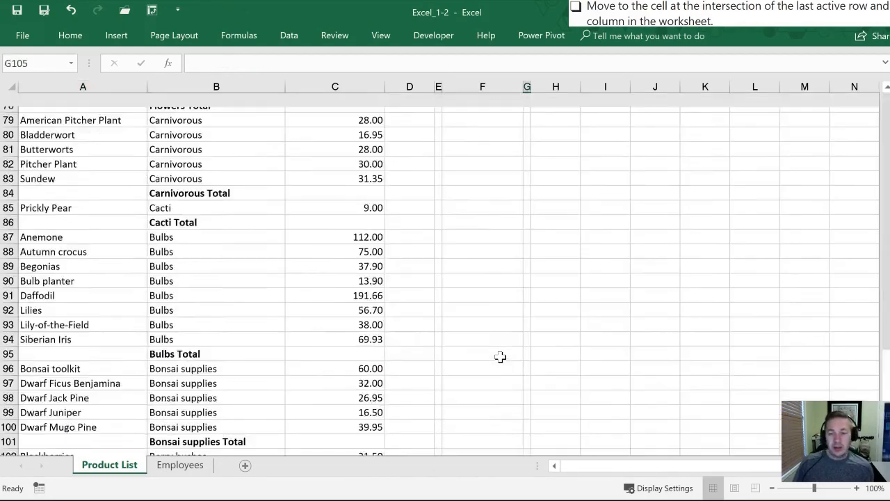
scroll(down, 3)
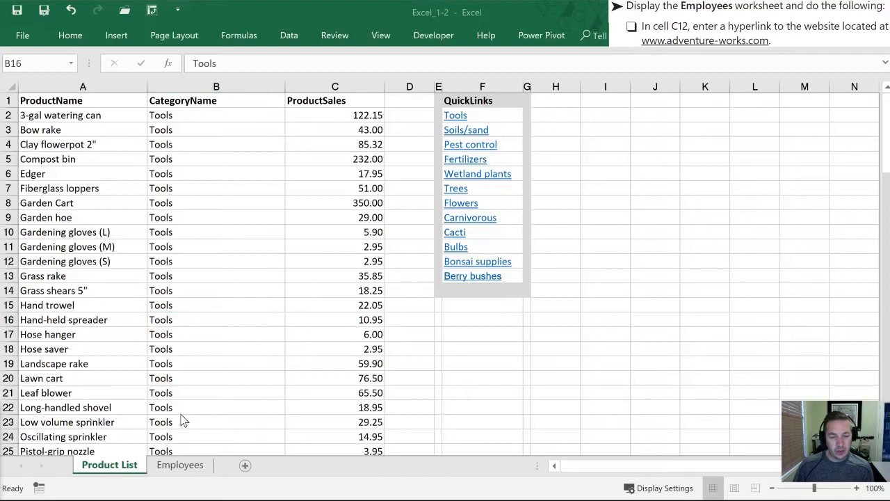
Switch to the Employees sheet and reach cell C12 beside 'For more information' via Go To
click(217, 318)
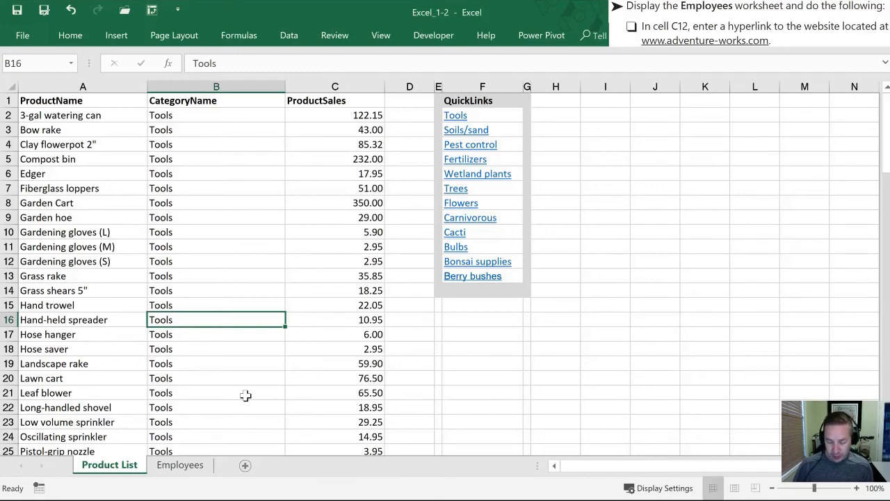
key(Ctrl+PageDown)
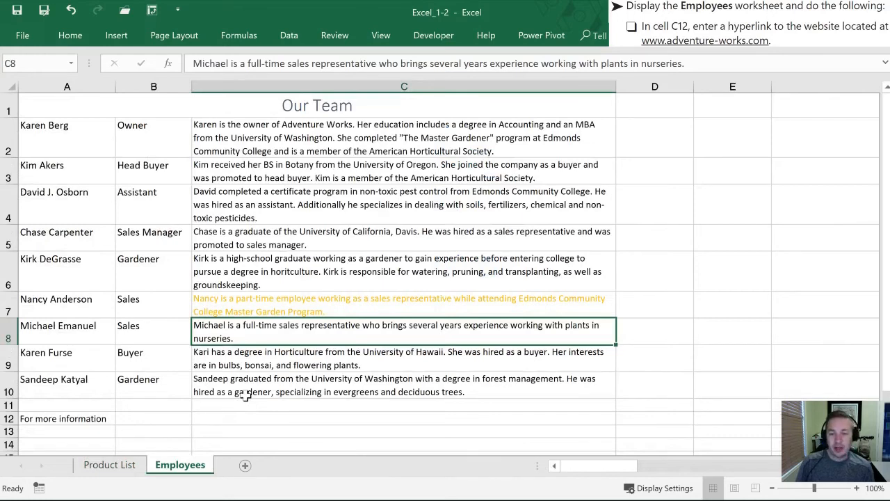
key(Ctrl+g)
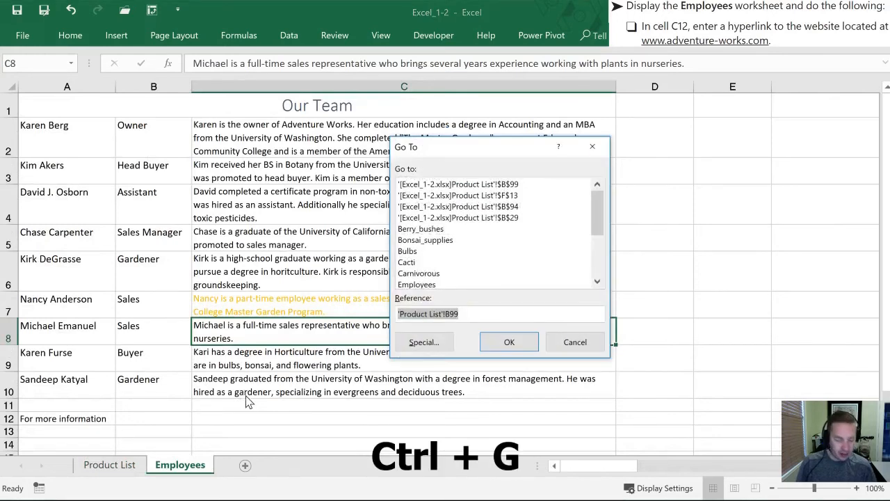
click(509, 342)
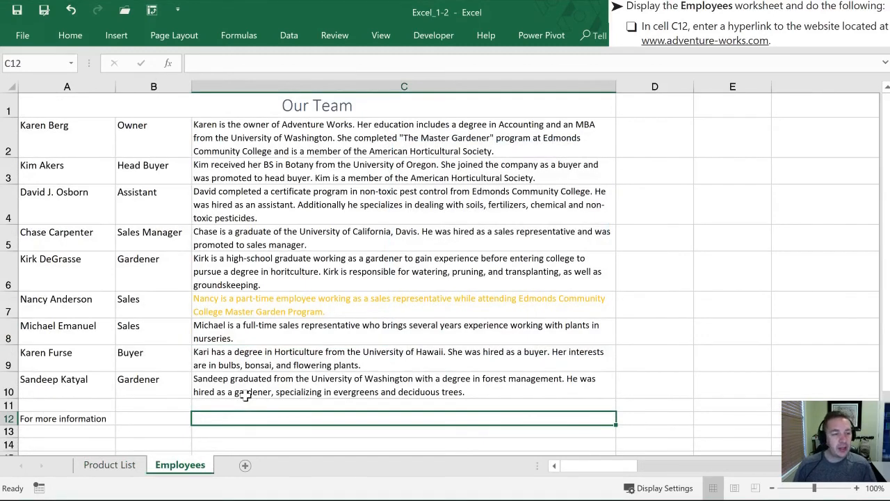
key(ctrl+k)
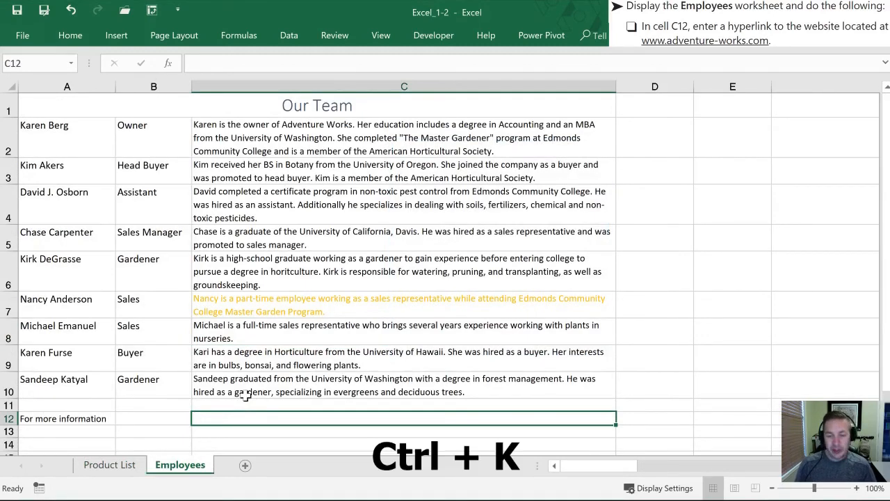
key(ctrl+k)
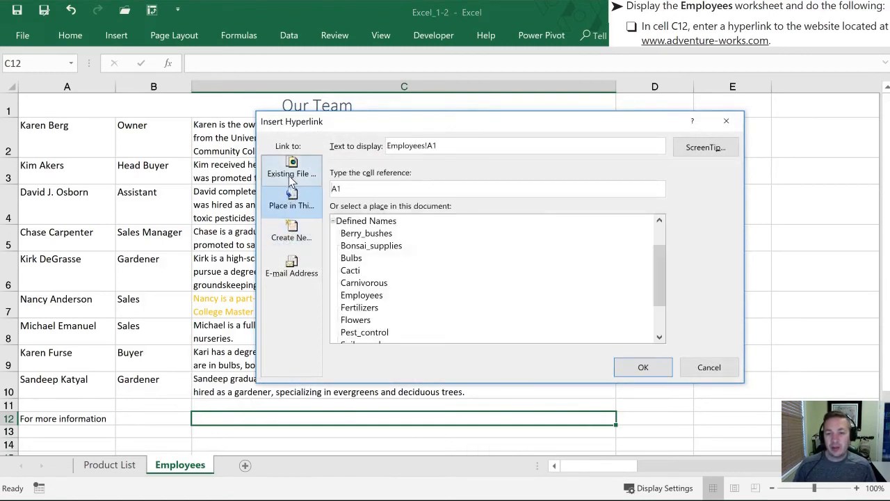
click(291, 167)
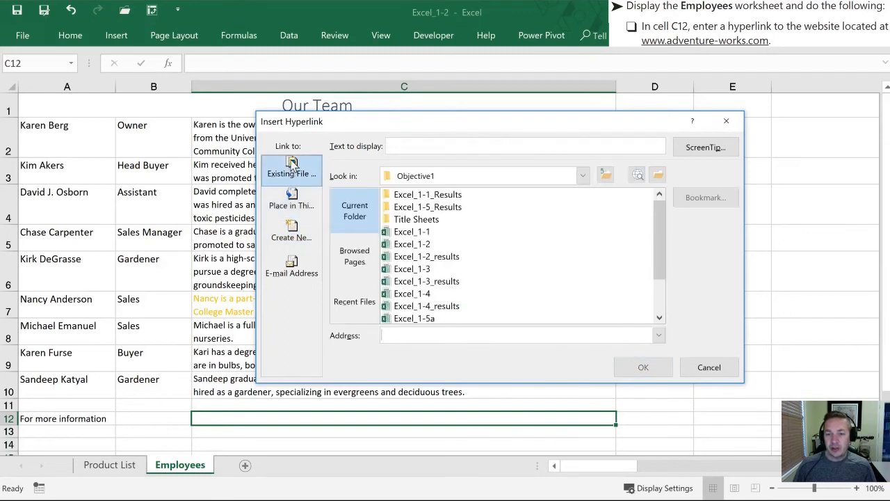
mouse_move(306, 180)
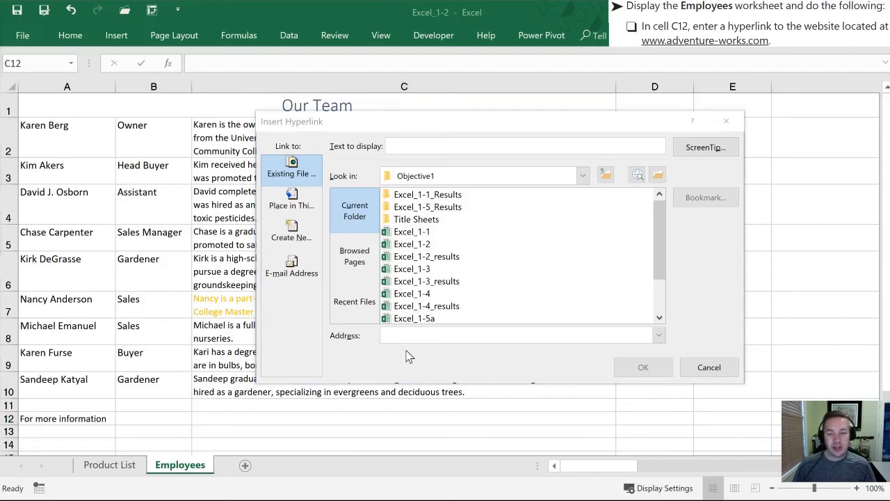
mouse_move(373, 341)
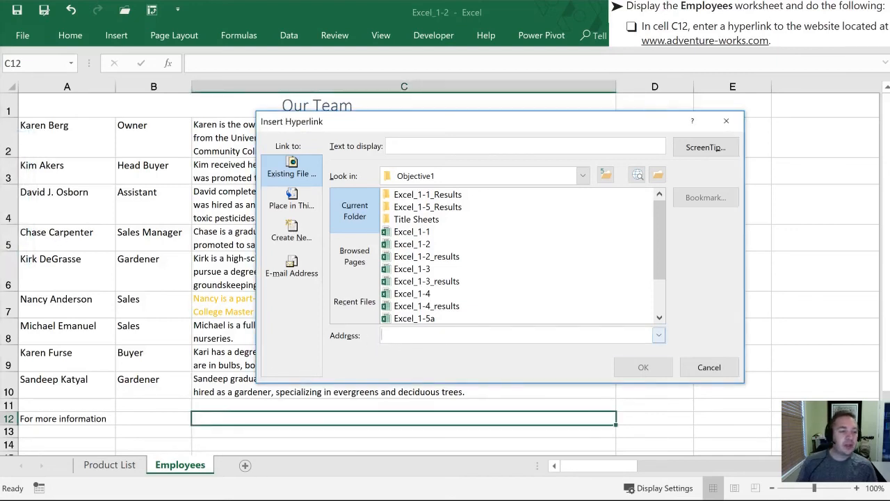
text(http://www.a)
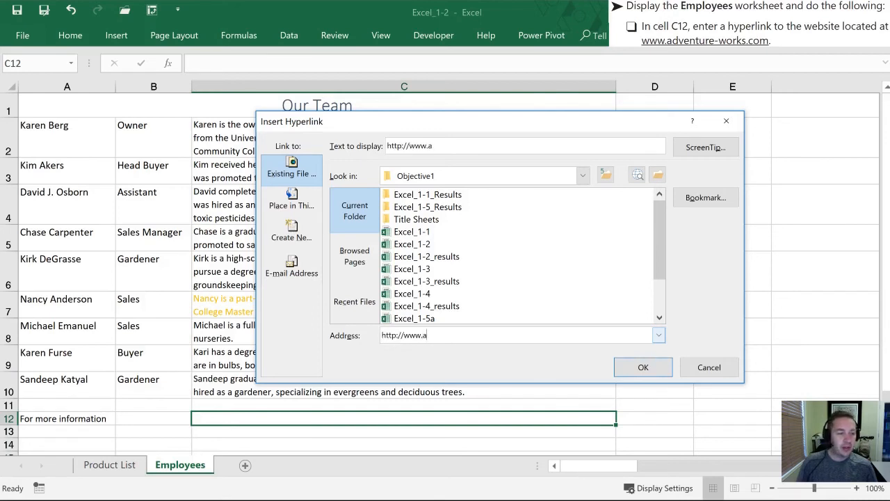
text(dventure-works.com)
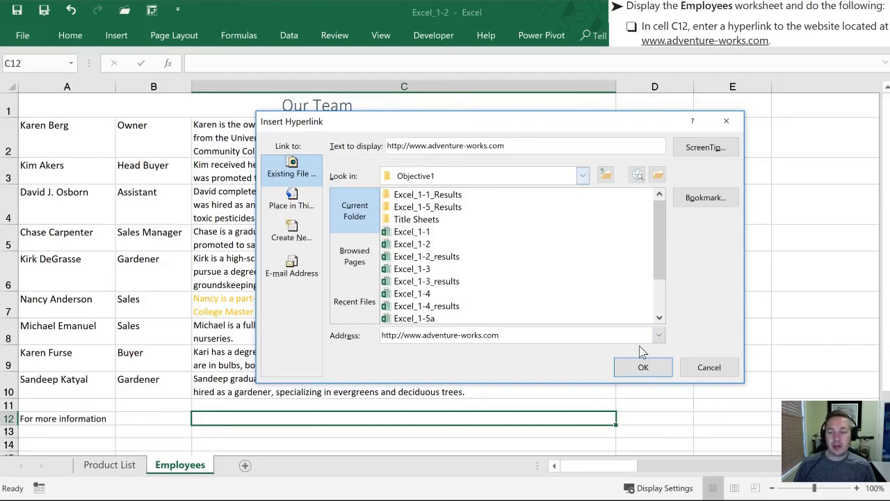
click(643, 368)
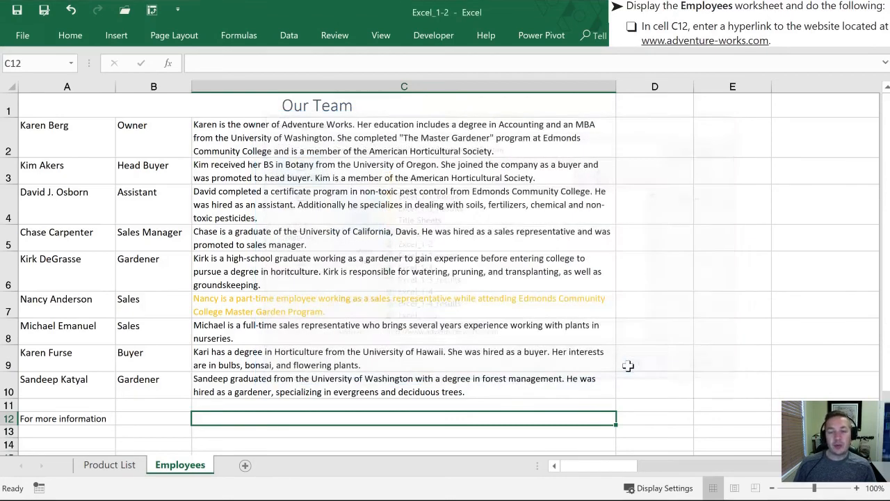
text(http://www.adventure-works.com)
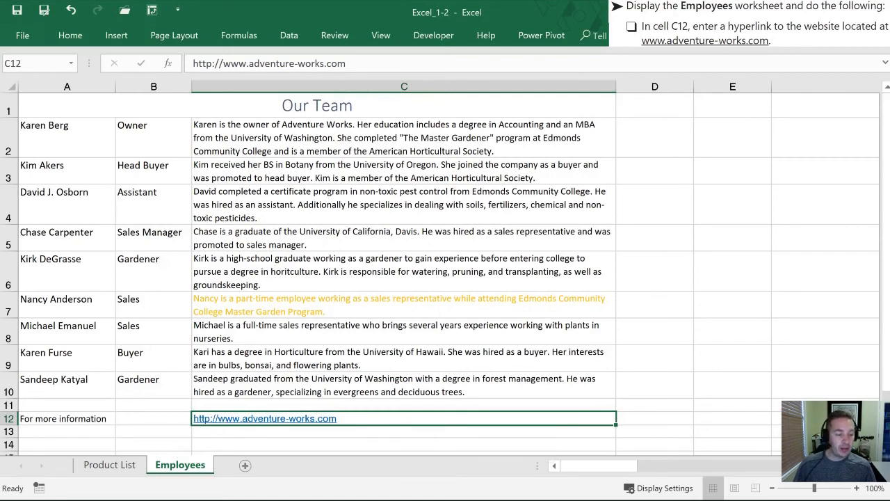
click(153, 417)
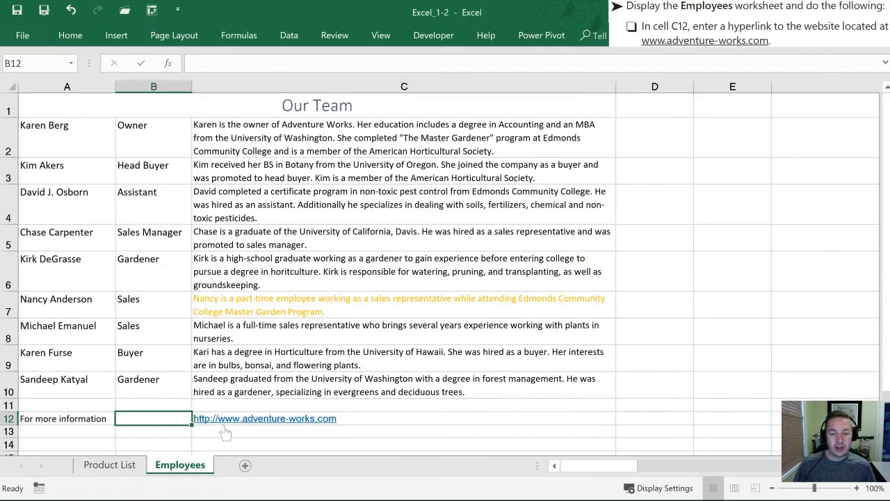
mouse_move(276, 425)
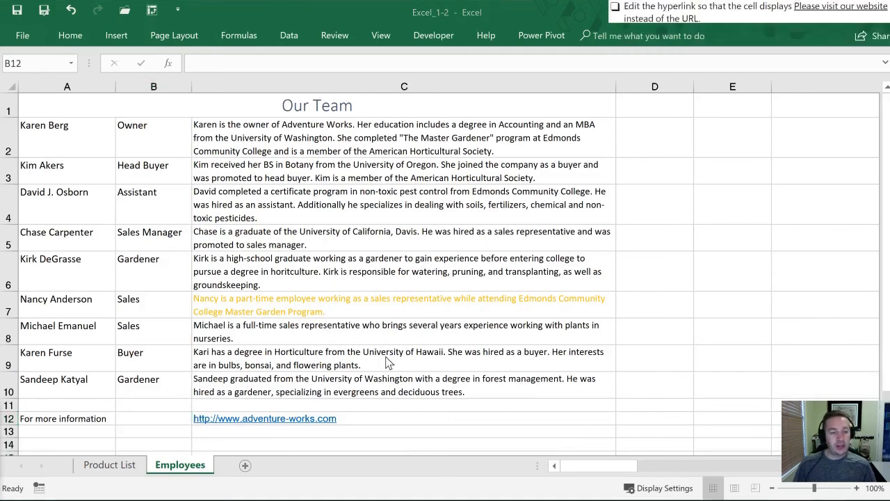
click(151, 417)
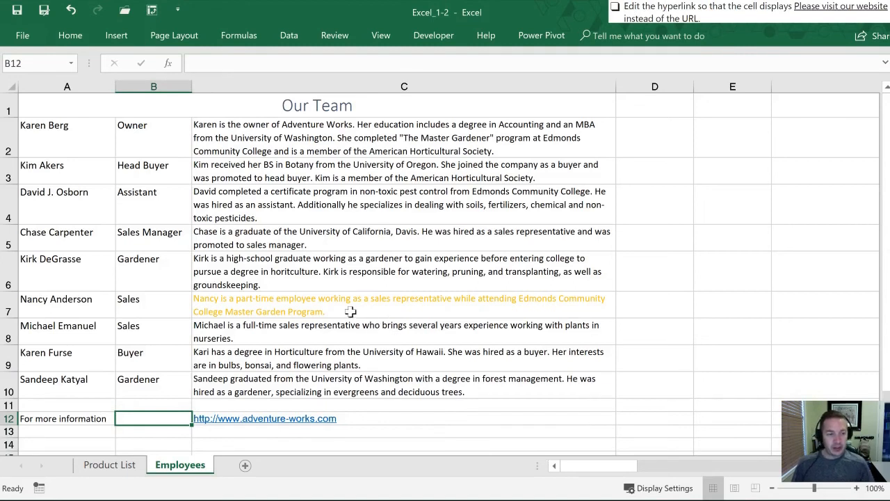
mouse_move(335, 312)
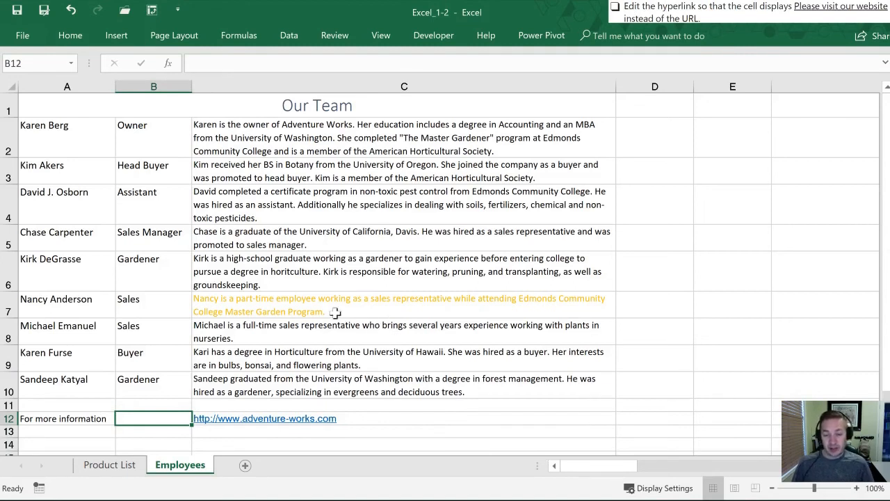
Edit the C12 hyperlink so its display text reads 'Please Visit our Website'
right_click(265, 417)
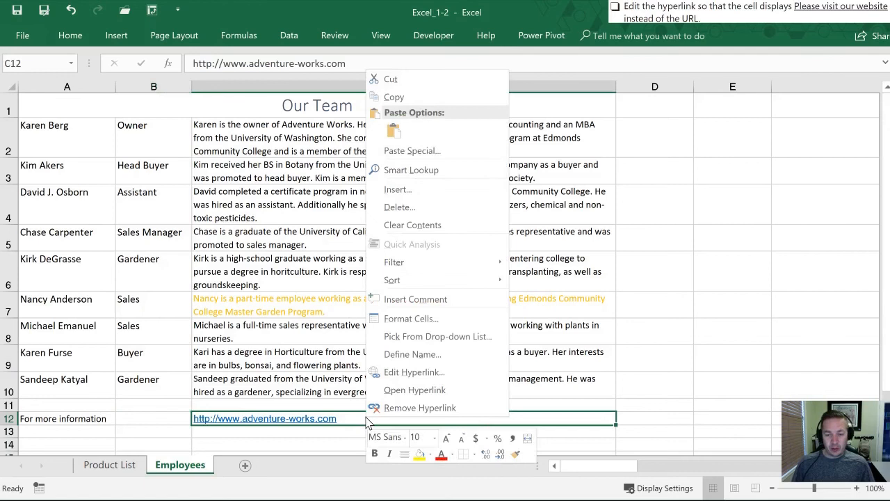
mouse_move(412, 373)
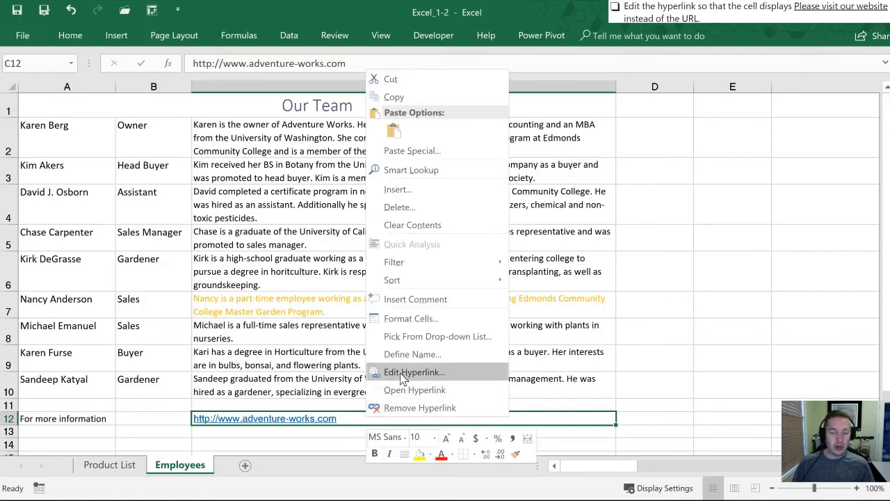
mouse_move(425, 374)
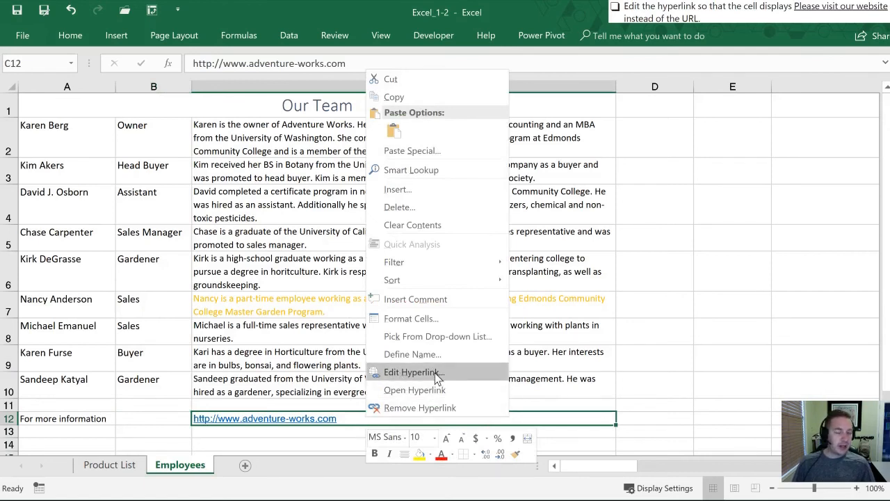
click(409, 372)
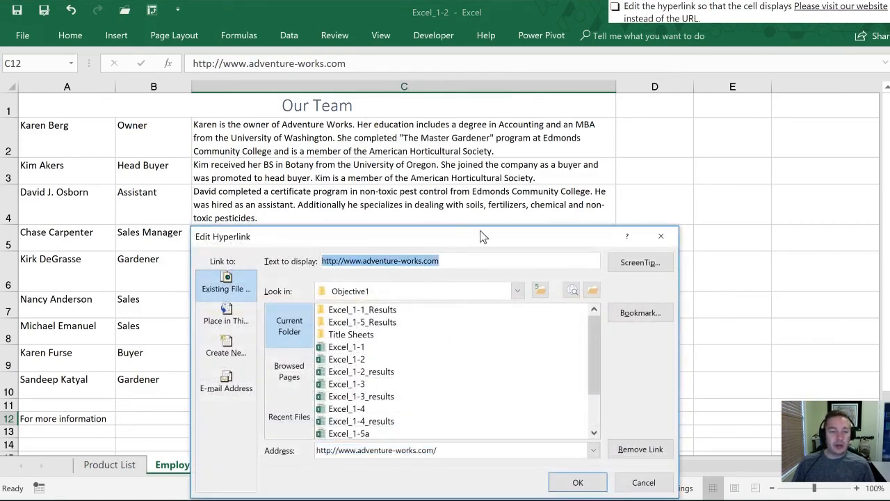
text(Please Visit our Website)
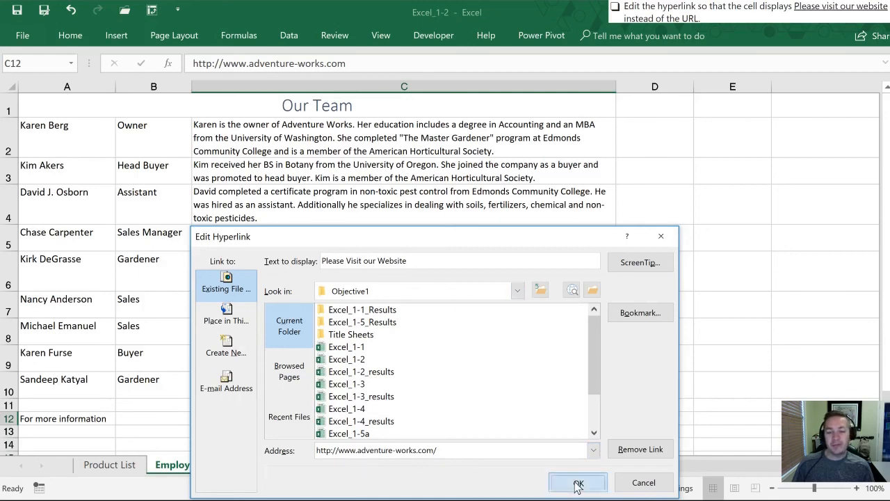
click(577, 481)
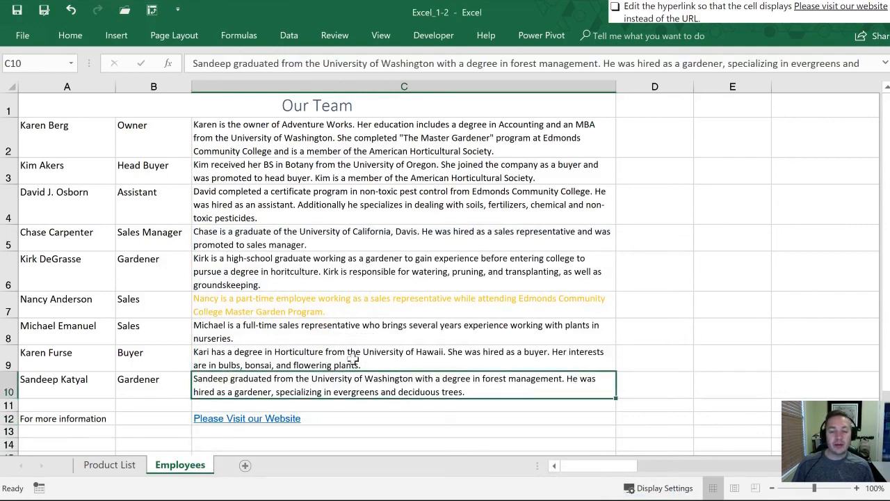
mouse_move(216, 429)
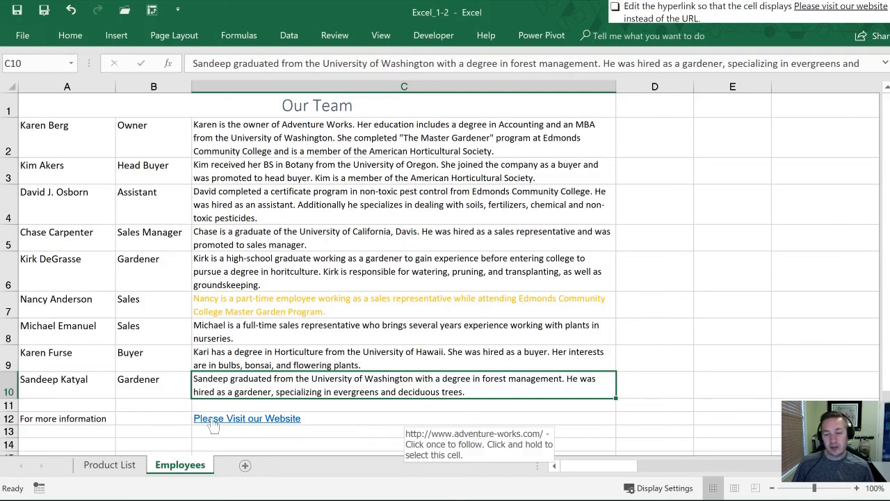
mouse_move(187, 415)
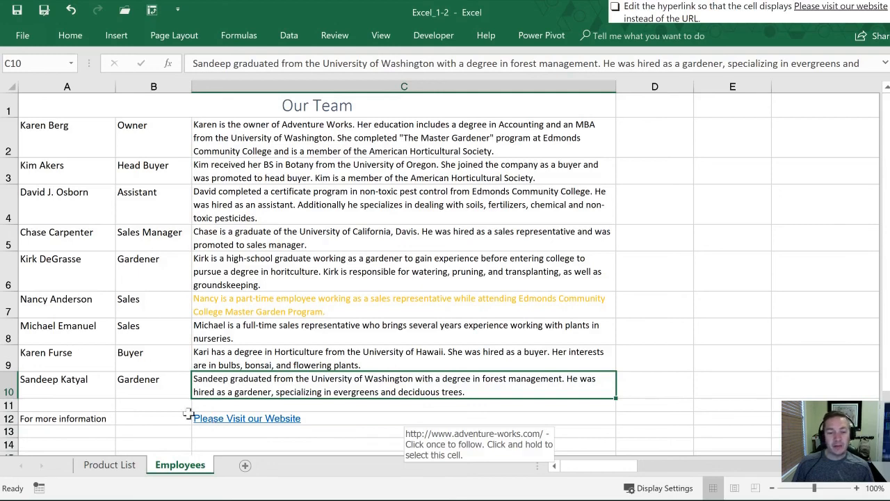
mouse_move(123, 400)
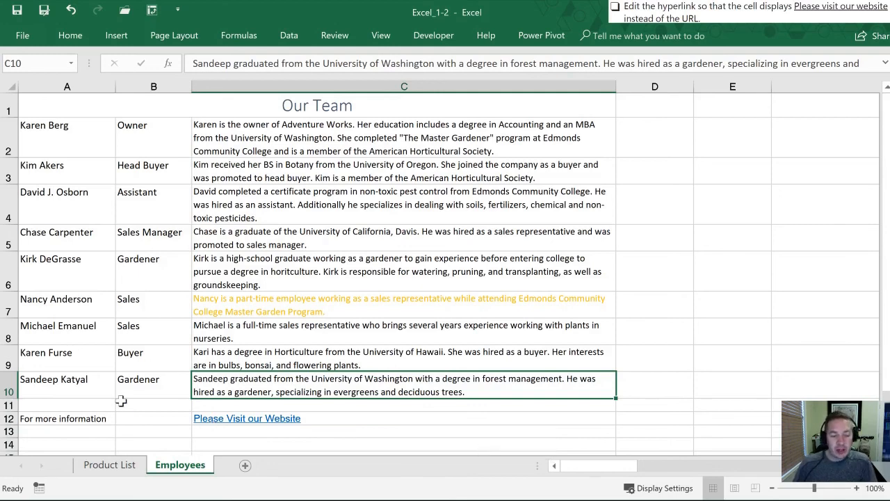